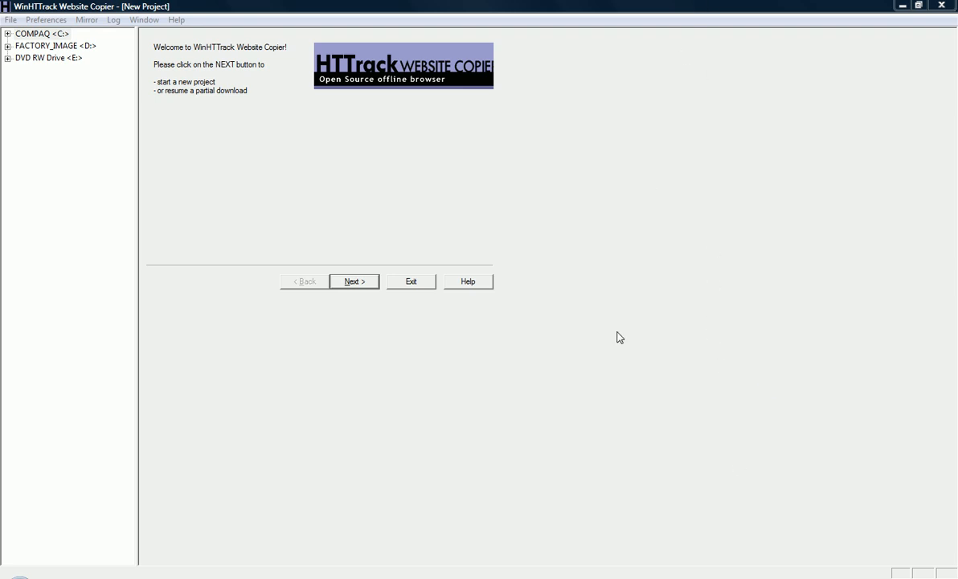
pyautogui.moveTo(582, 312)
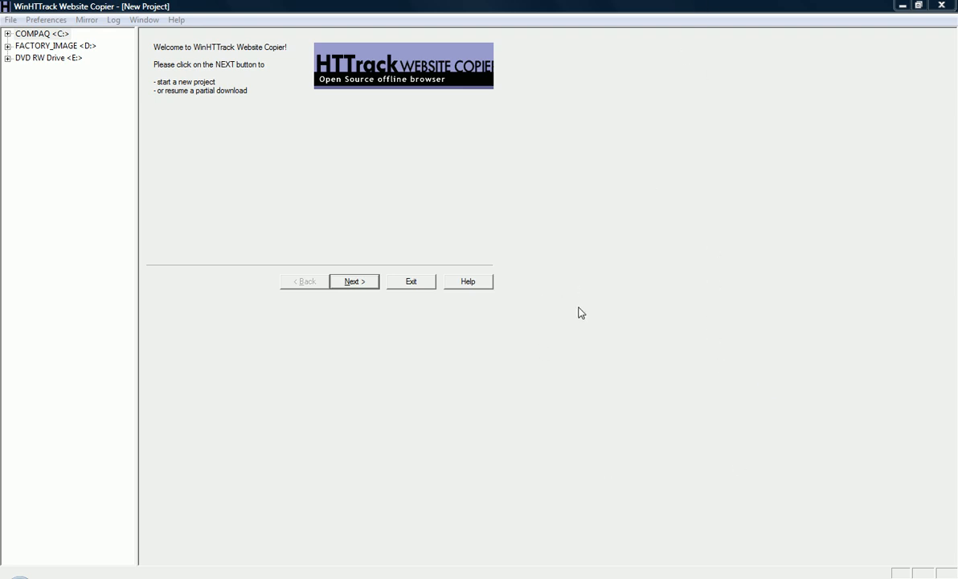
# - Close the WinHTTrack welcome screen so the desktop and its HTTrack shortcut show
pyautogui.click(903, 6)
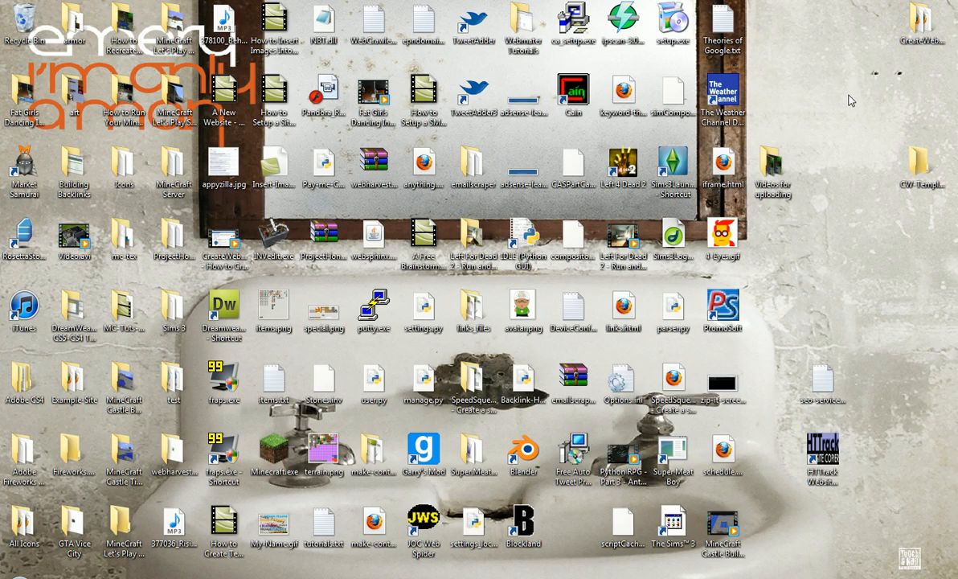
pyautogui.moveTo(867, 92)
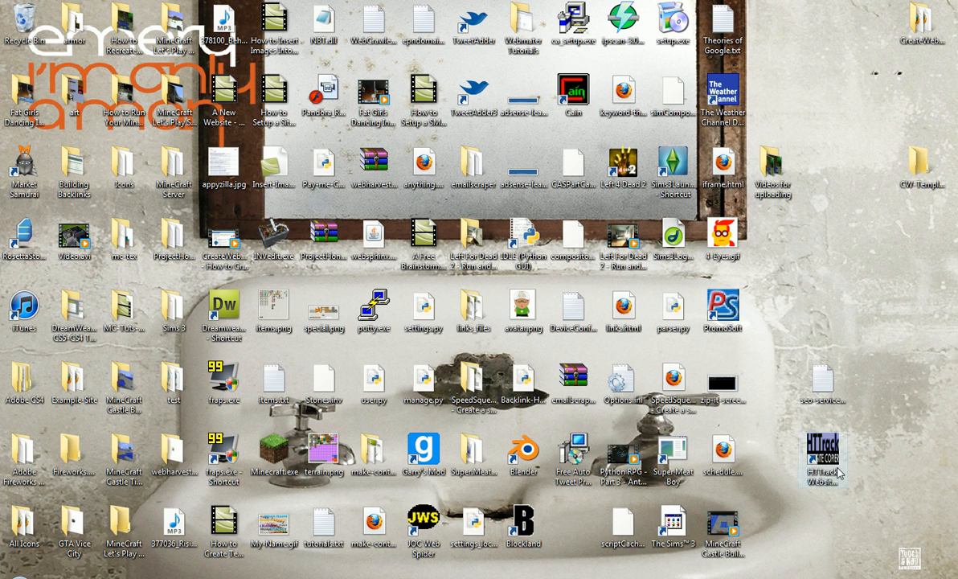
pyautogui.moveTo(895, 513)
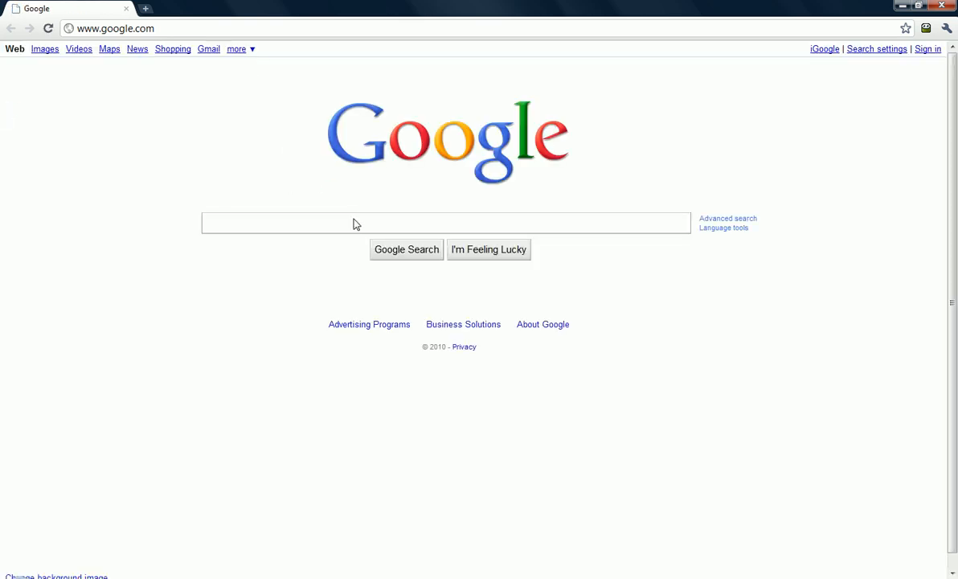
# - Search for HTTrack and scroll through the httrack.com download versions table
pyautogui.write('HT')
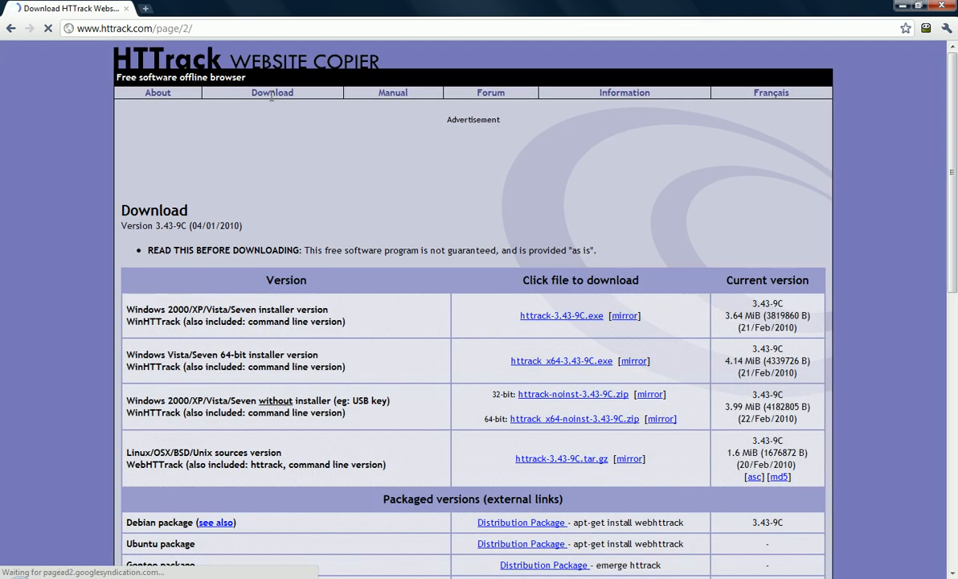
pyautogui.scroll(-3)
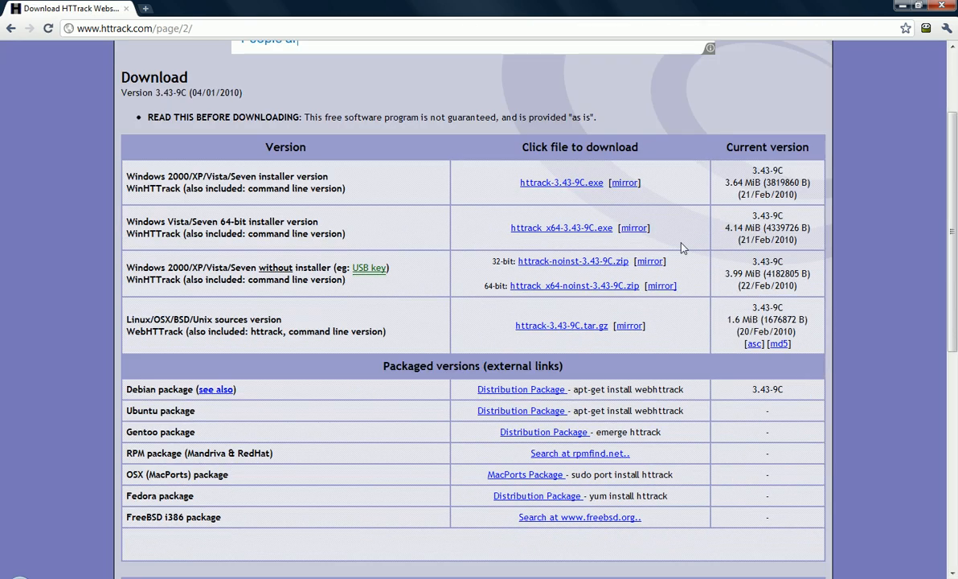
pyautogui.moveTo(580, 460)
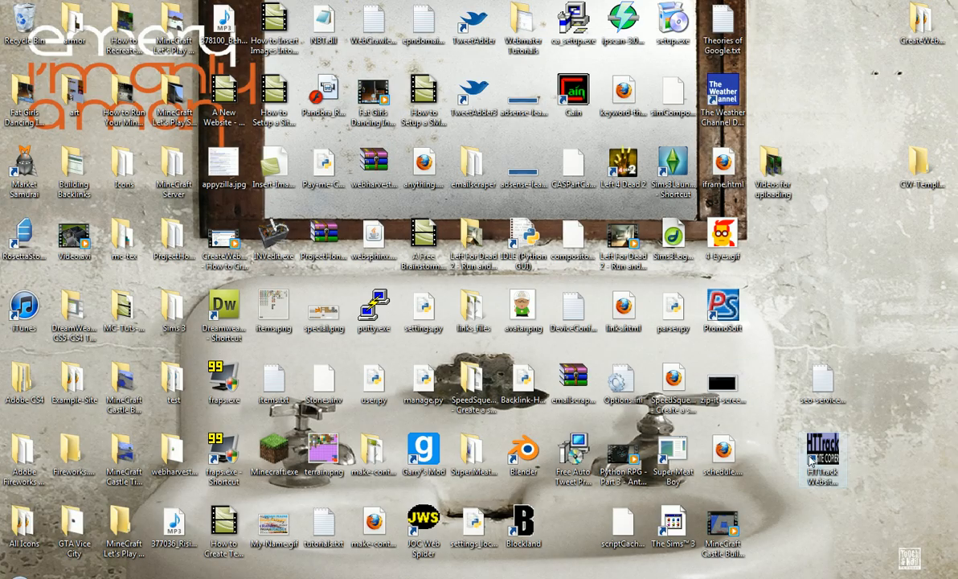
# - Relaunch WinHTTrack from the desktop shortcut and advance to the new-project page
pyautogui.doubleClick(831, 449)
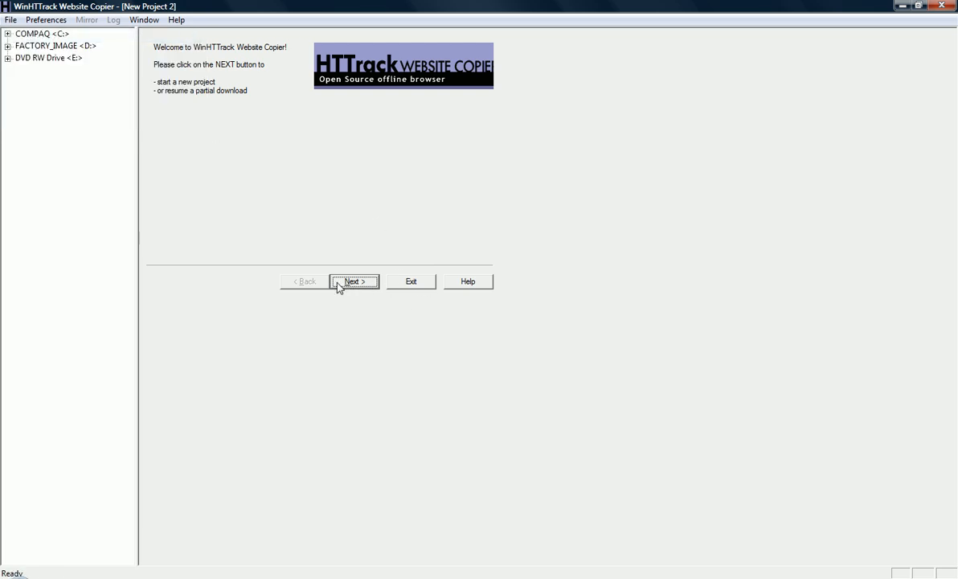
pyautogui.click(354, 281)
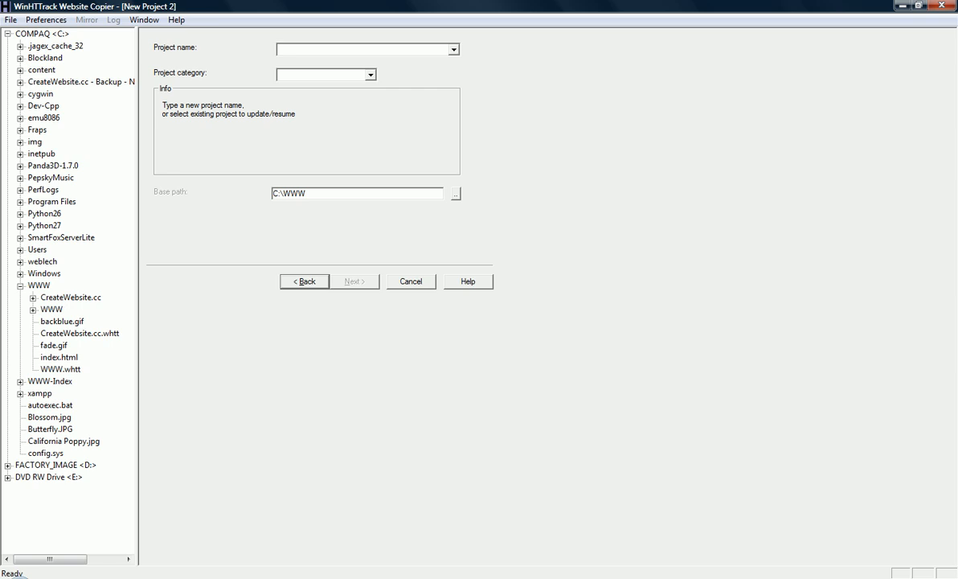
# - Name the project CreateWebsite.cc, set the base path to Desktop\cw, and reach mirroring mode
pyautogui.write('CreateWebsite.cc')
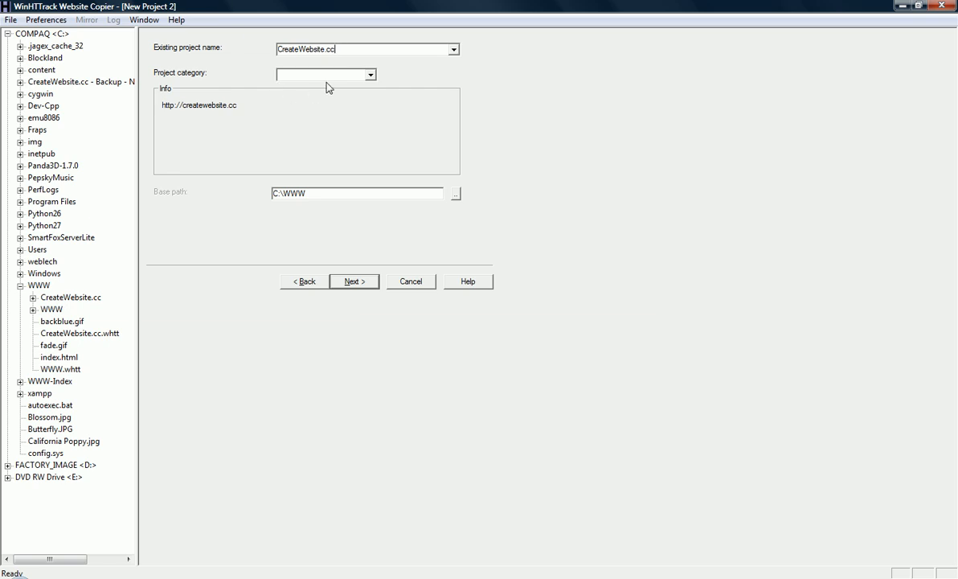
pyautogui.click(370, 74)
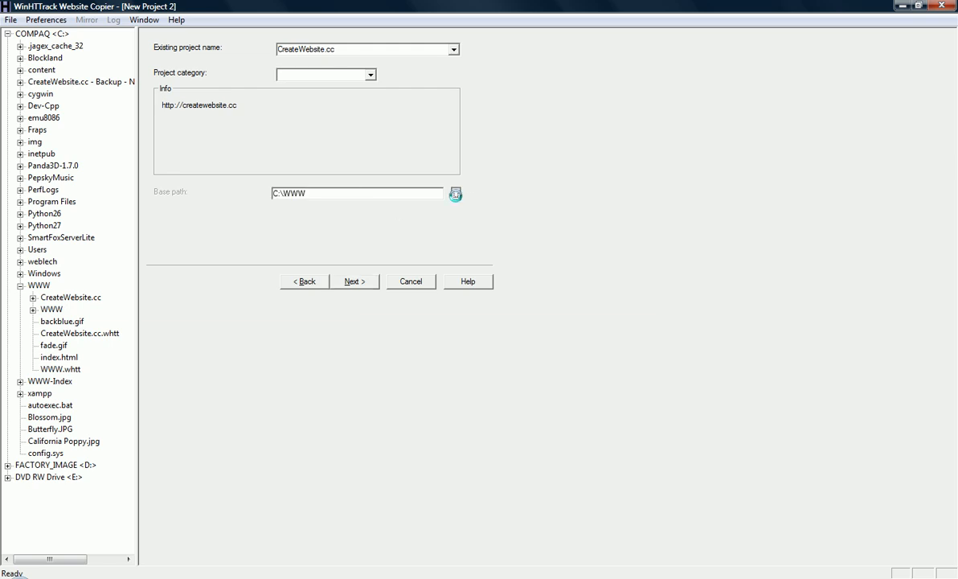
pyautogui.click(467, 193)
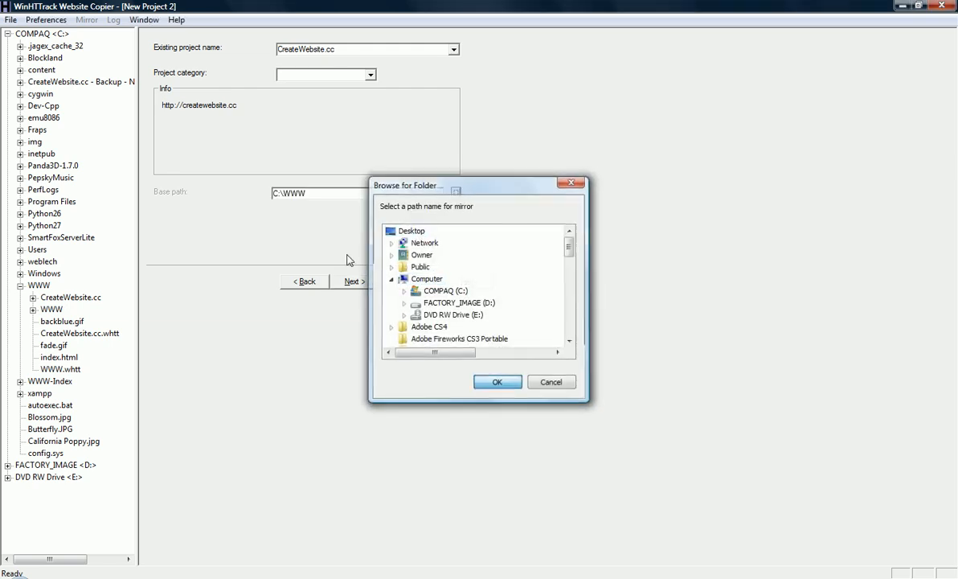
pyautogui.click(498, 381)
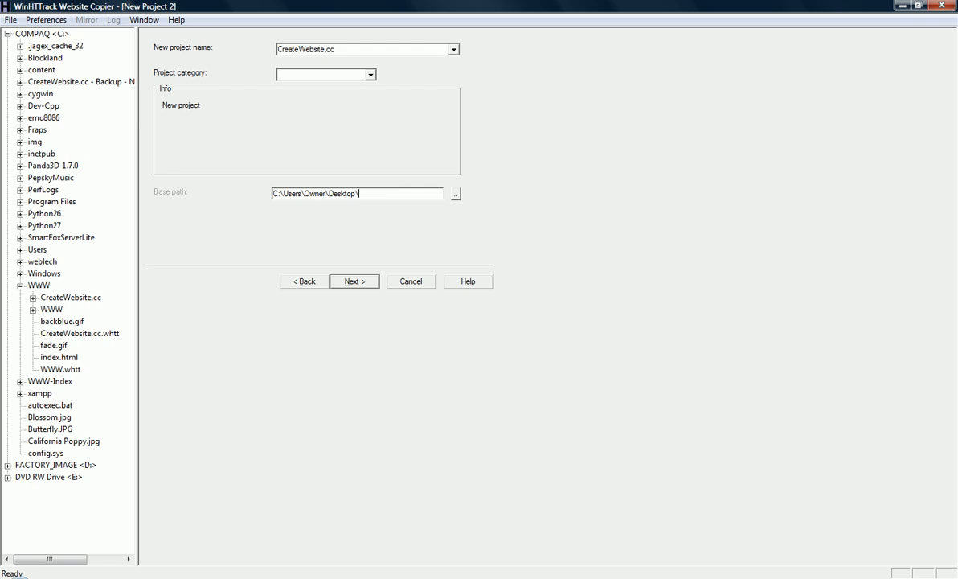
pyautogui.write('cw')
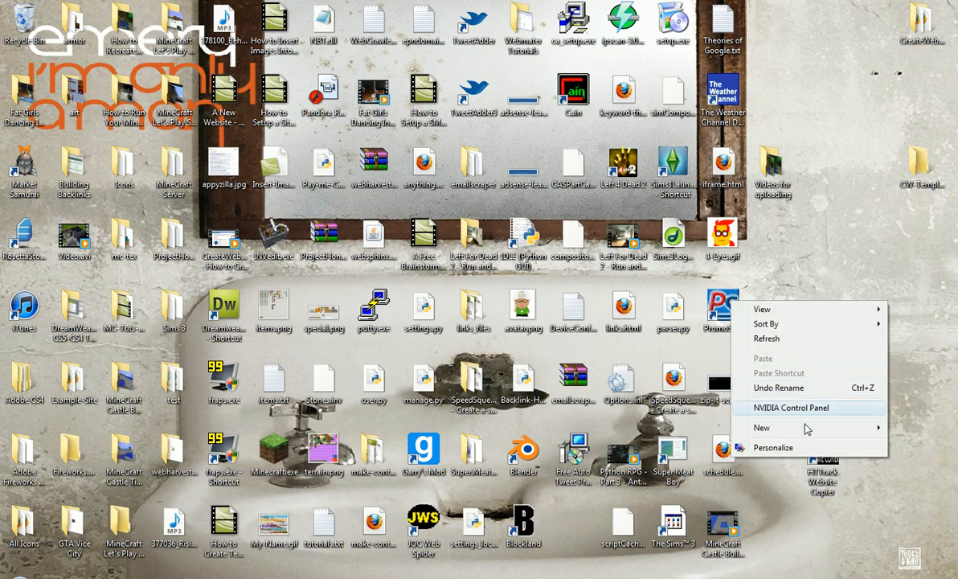
pyautogui.click(761, 427)
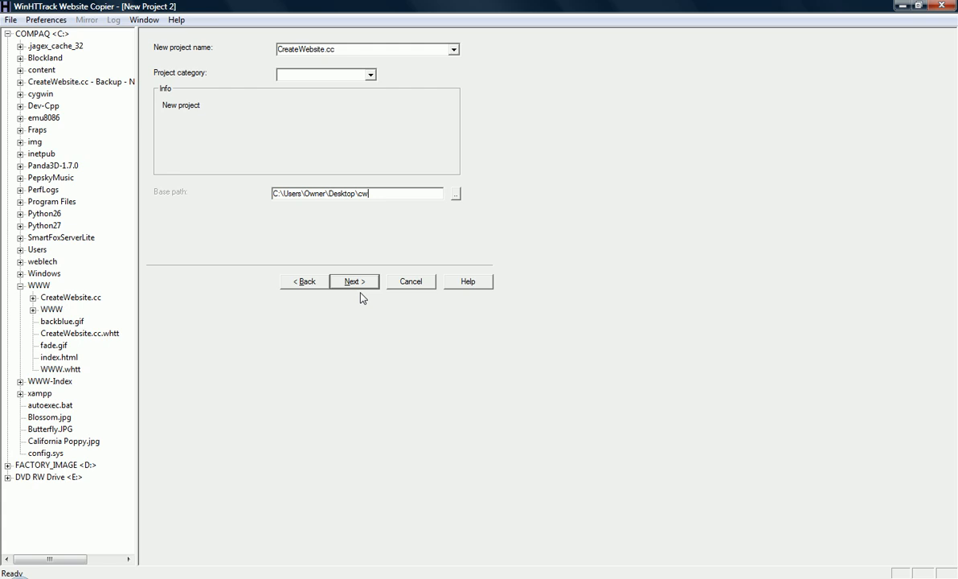
pyautogui.click(354, 281)
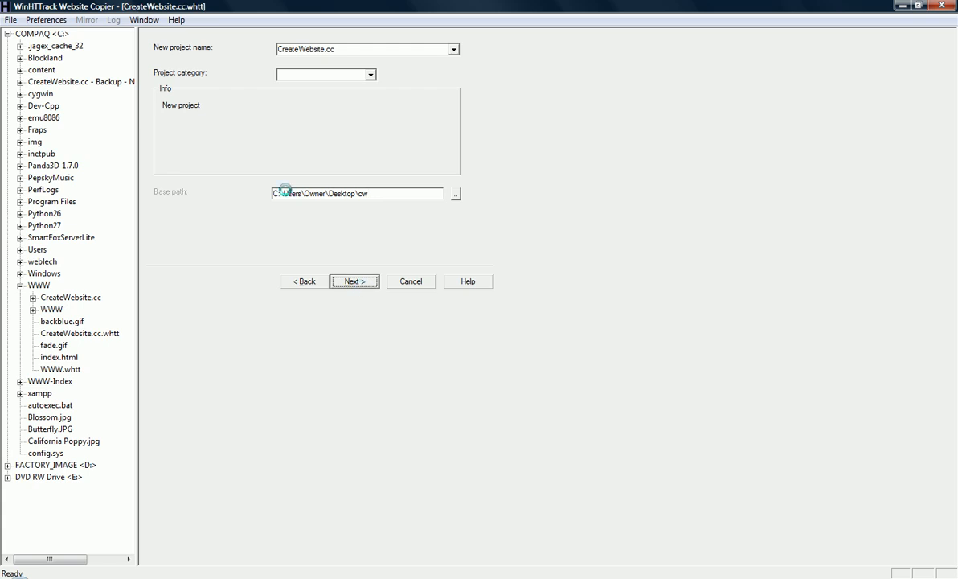
pyautogui.click(353, 281)
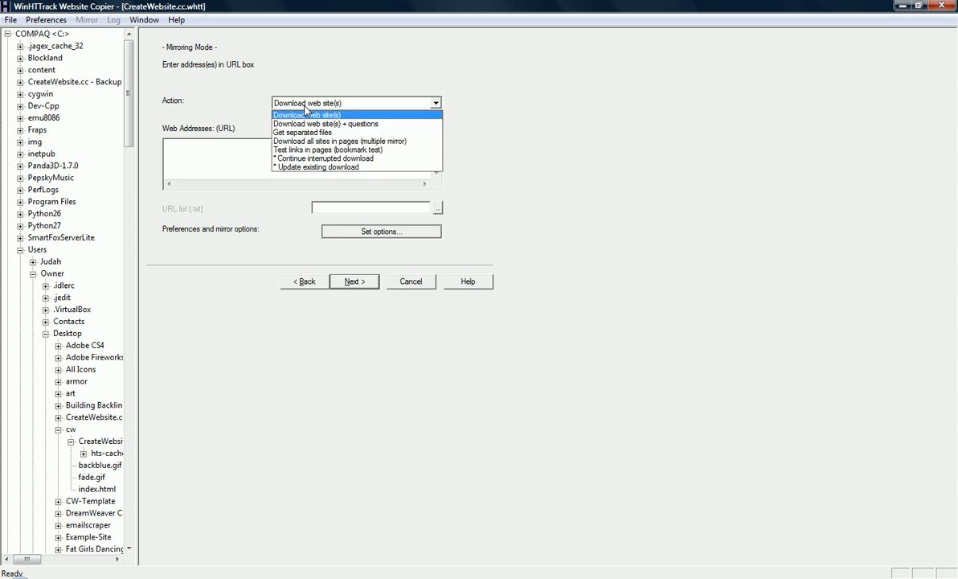
pyautogui.moveTo(388, 140)
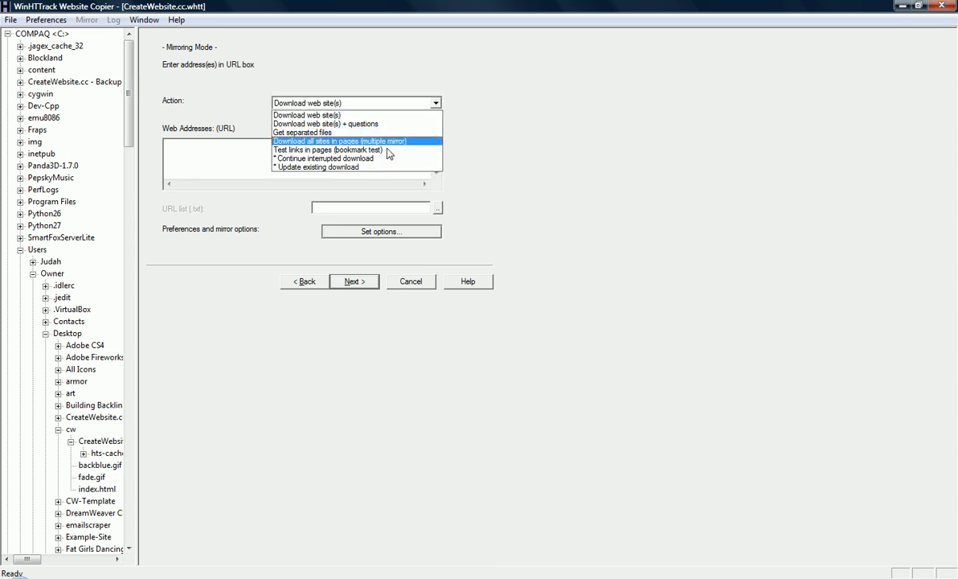
pyautogui.moveTo(388, 149)
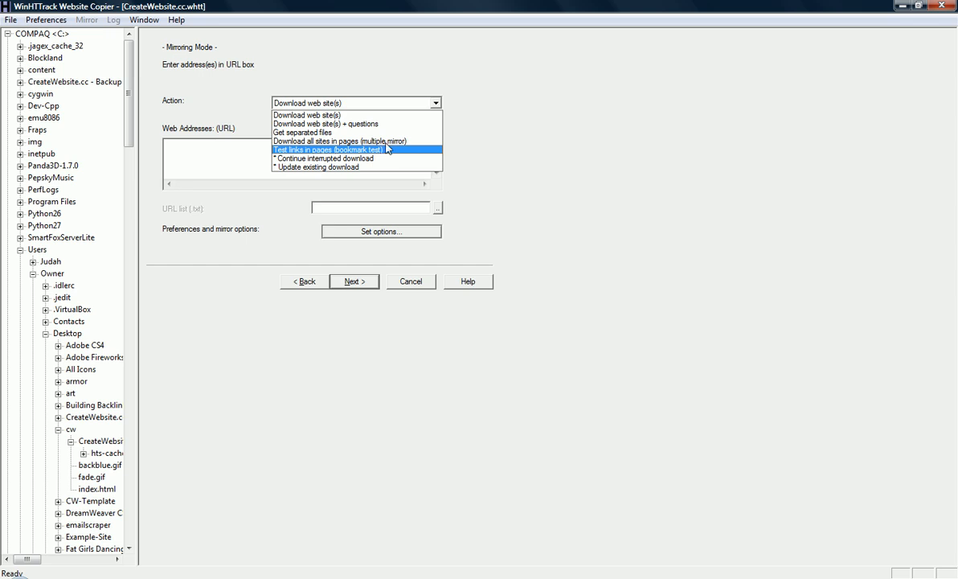
pyautogui.moveTo(383, 143)
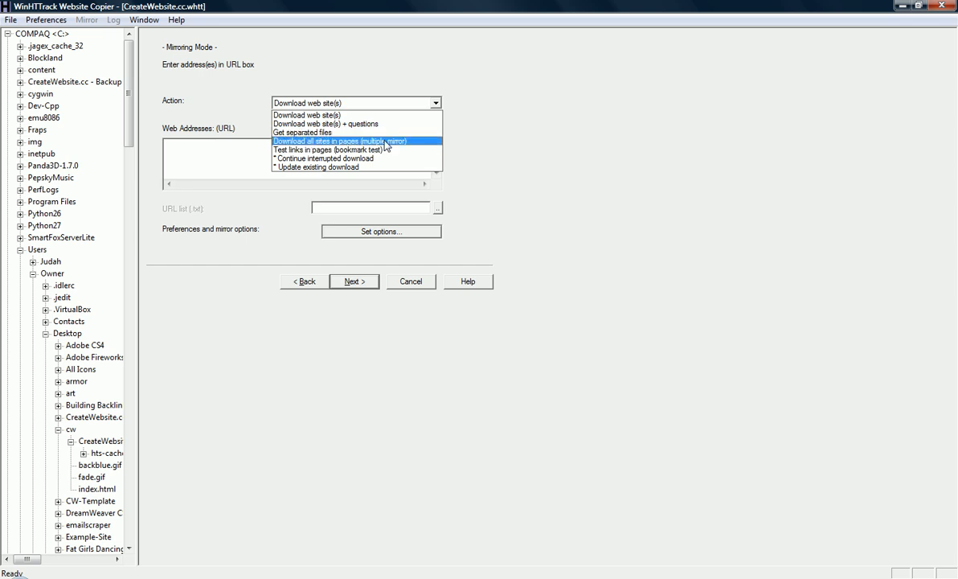
# - Try the other Action options, then settle on 'Download web site(s)'
pyautogui.click(363, 141)
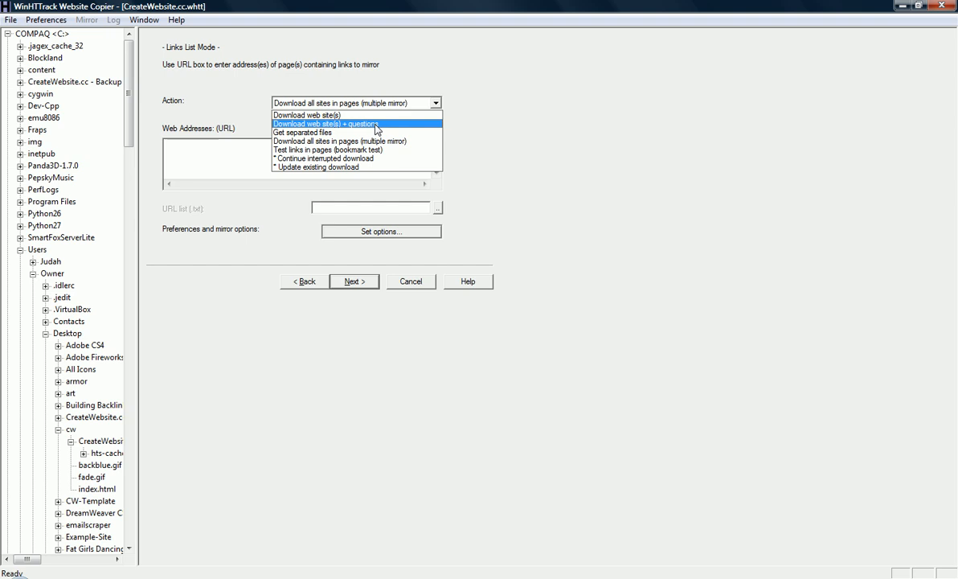
pyautogui.moveTo(349, 150)
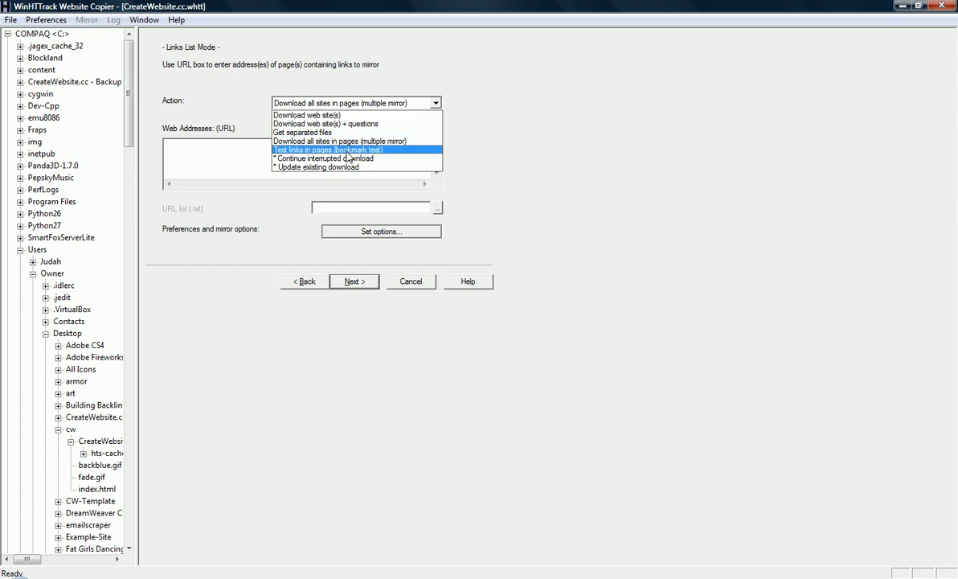
pyautogui.moveTo(383, 160)
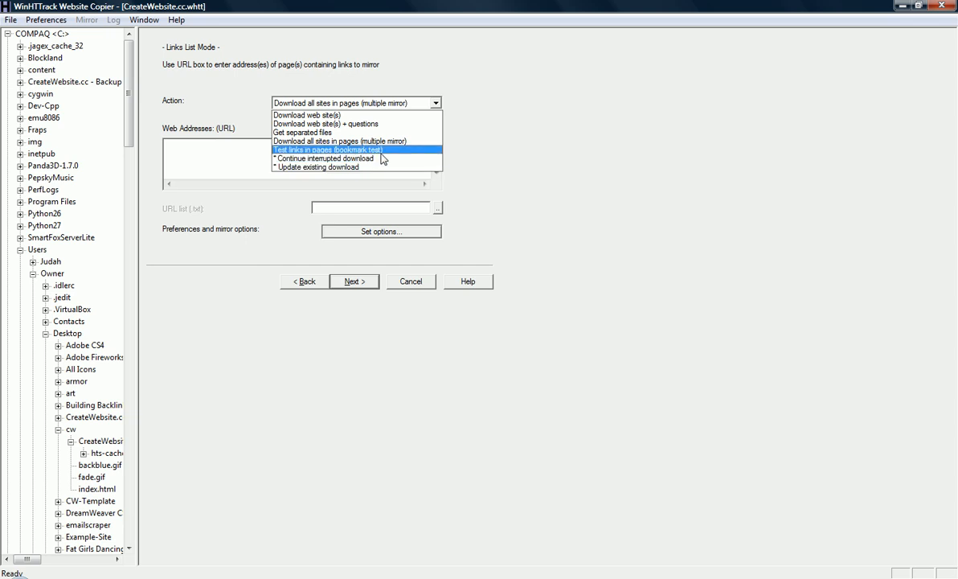
pyautogui.click(326, 158)
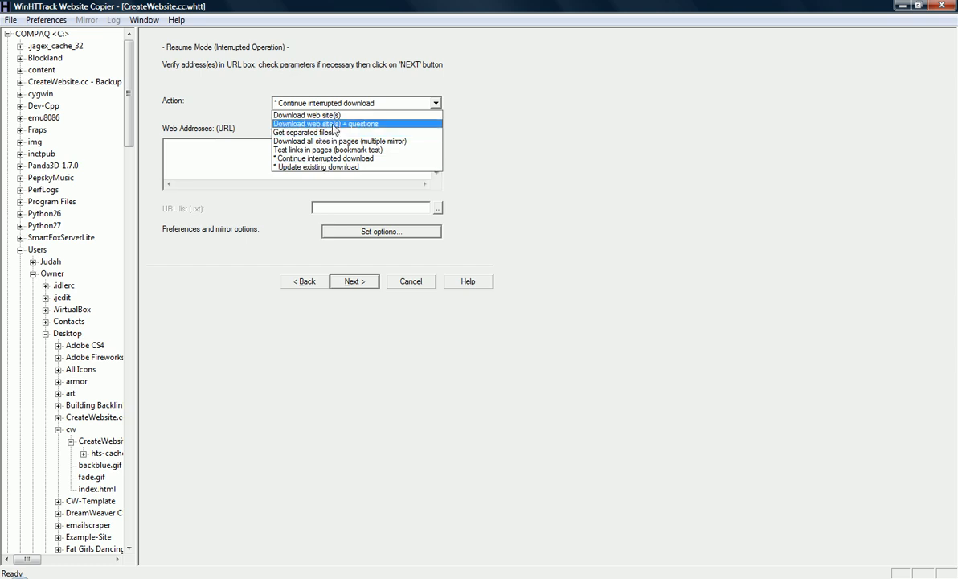
pyautogui.moveTo(353, 157)
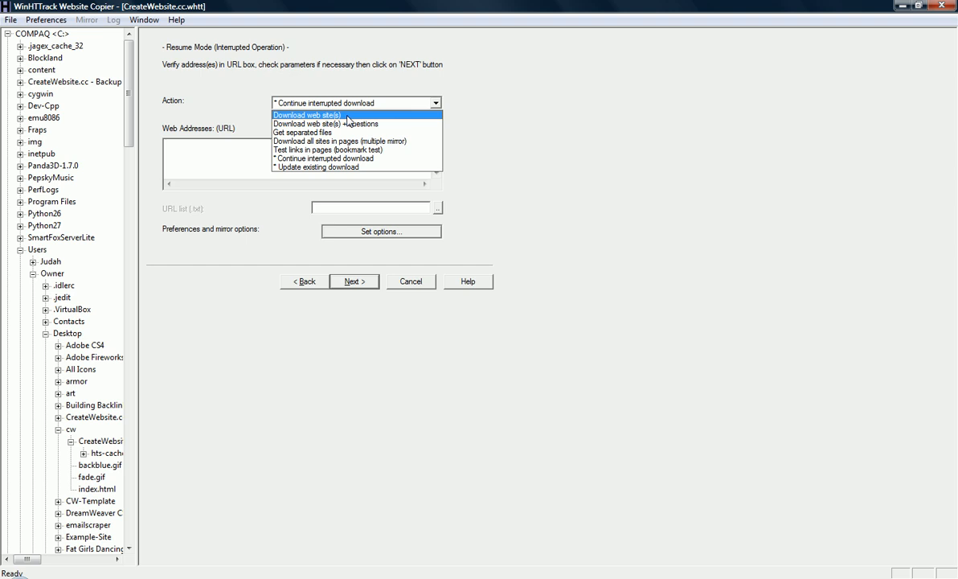
pyautogui.click(304, 114)
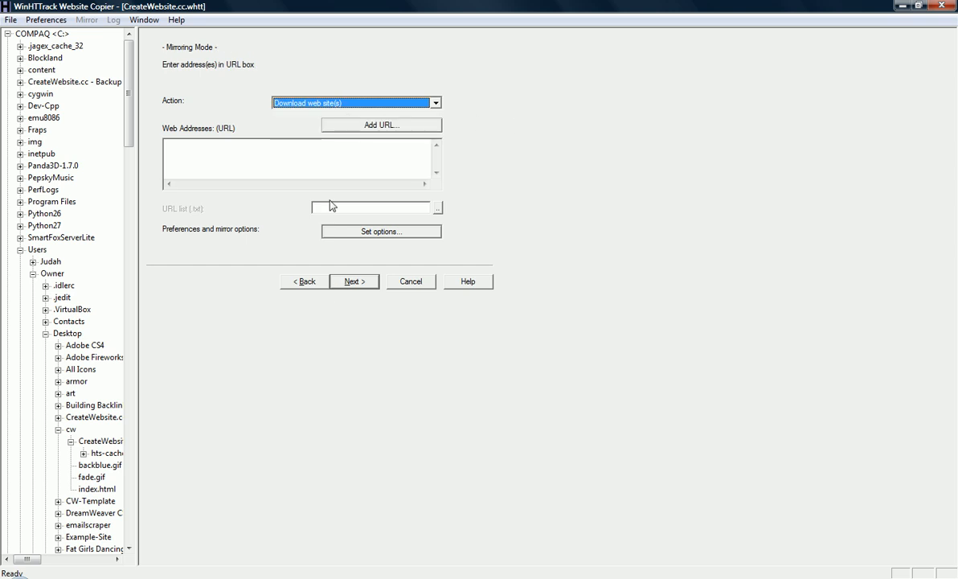
pyautogui.moveTo(371, 127)
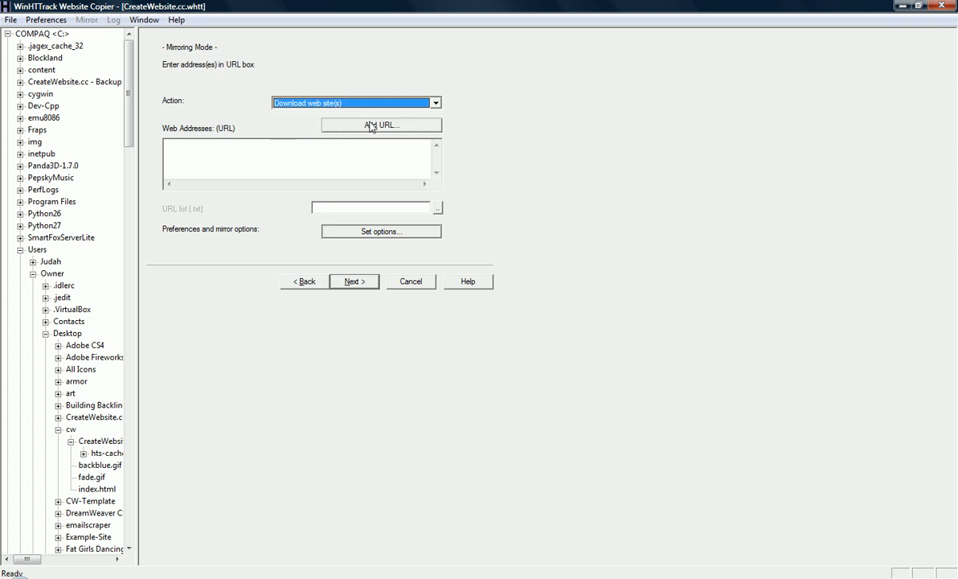
pyautogui.click(381, 125)
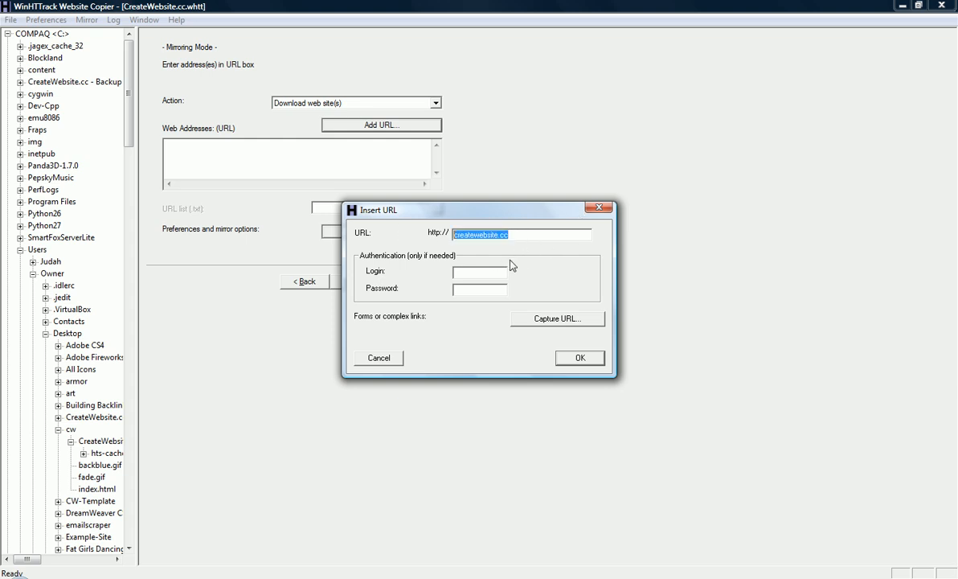
pyautogui.moveTo(583, 358)
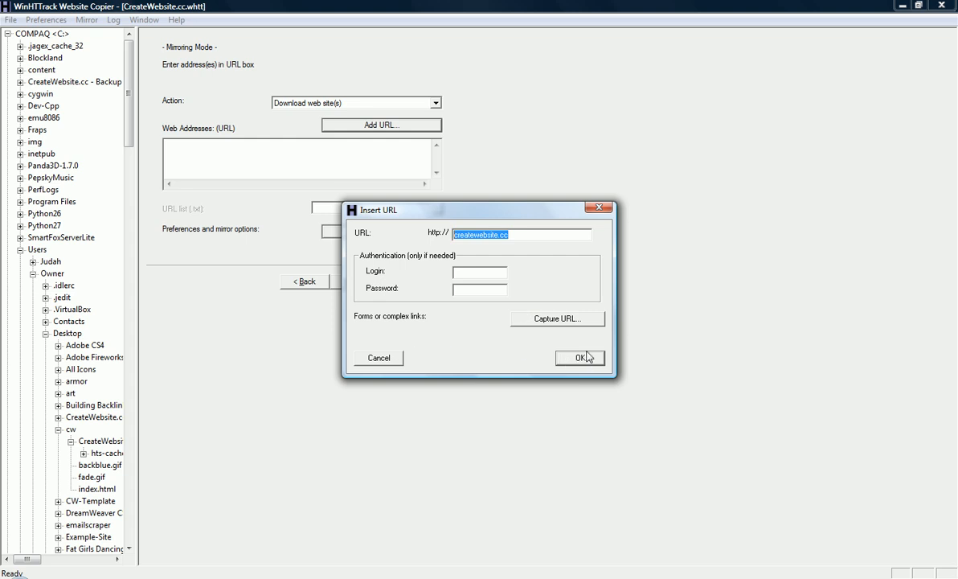
pyautogui.moveTo(363, 262)
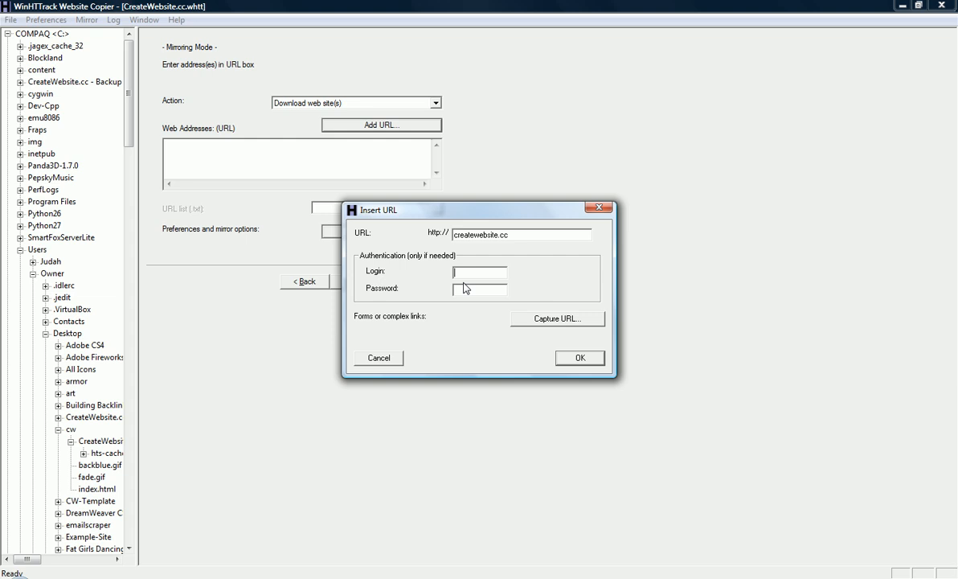
pyautogui.moveTo(446, 303)
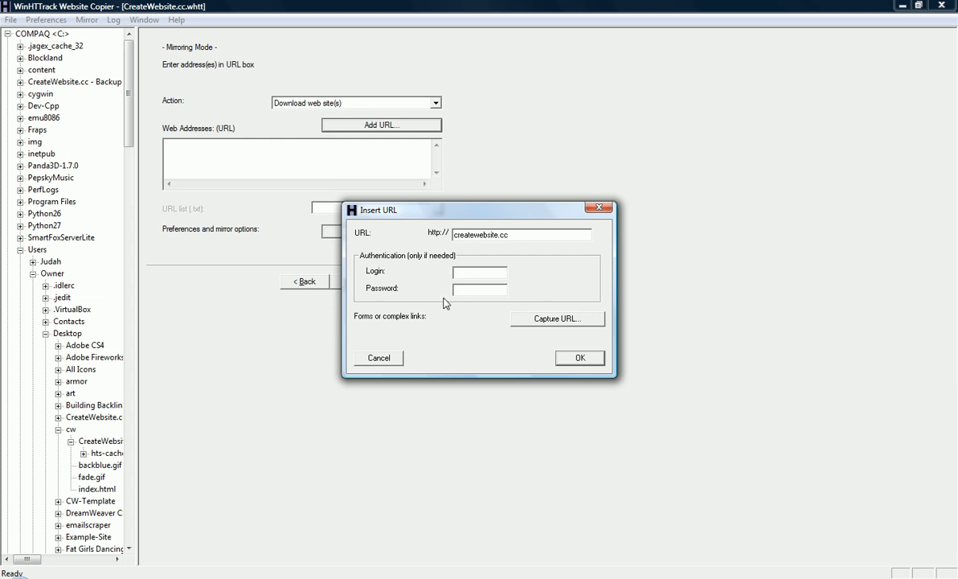
pyautogui.moveTo(455, 293)
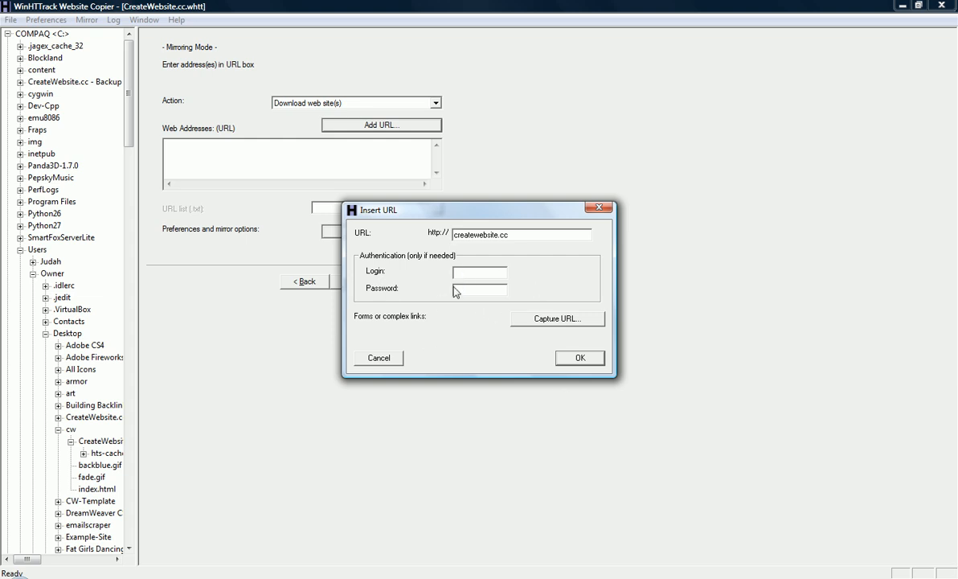
pyautogui.moveTo(593, 382)
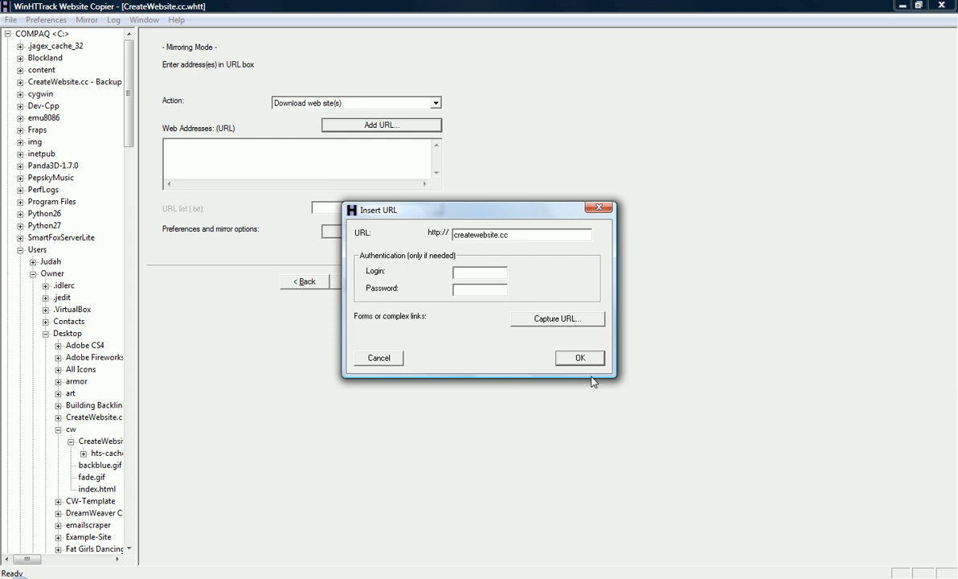
pyautogui.click(579, 358)
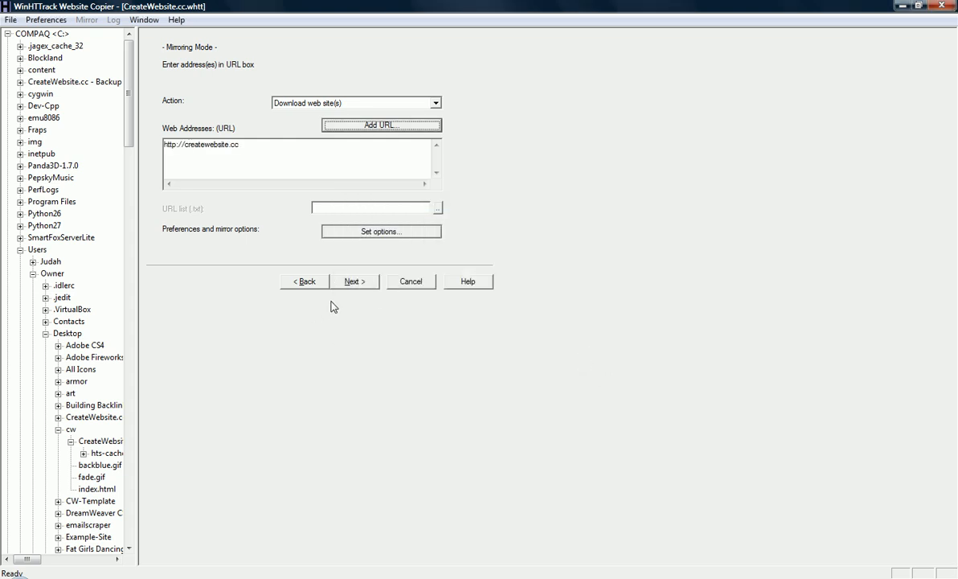
pyautogui.moveTo(304, 357)
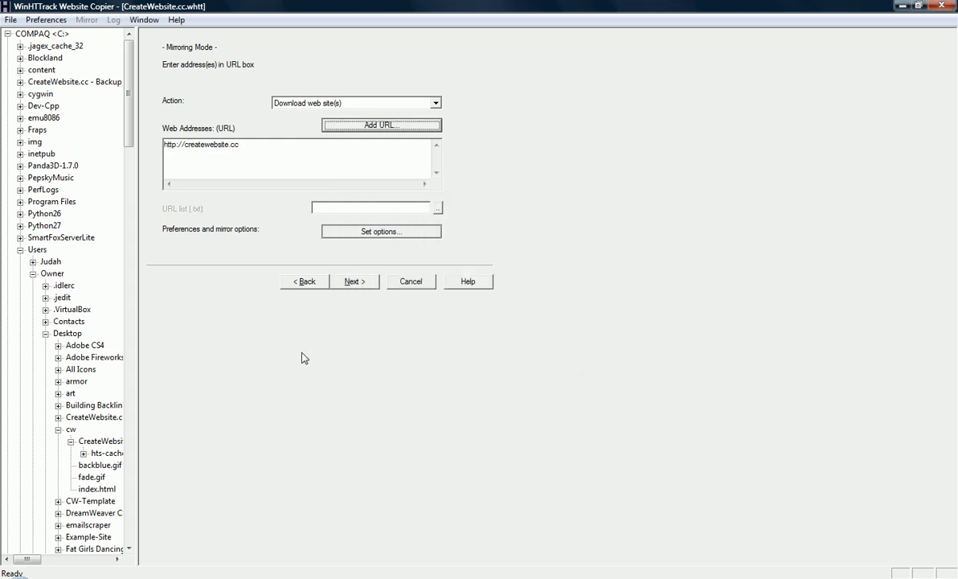
pyautogui.moveTo(356, 281)
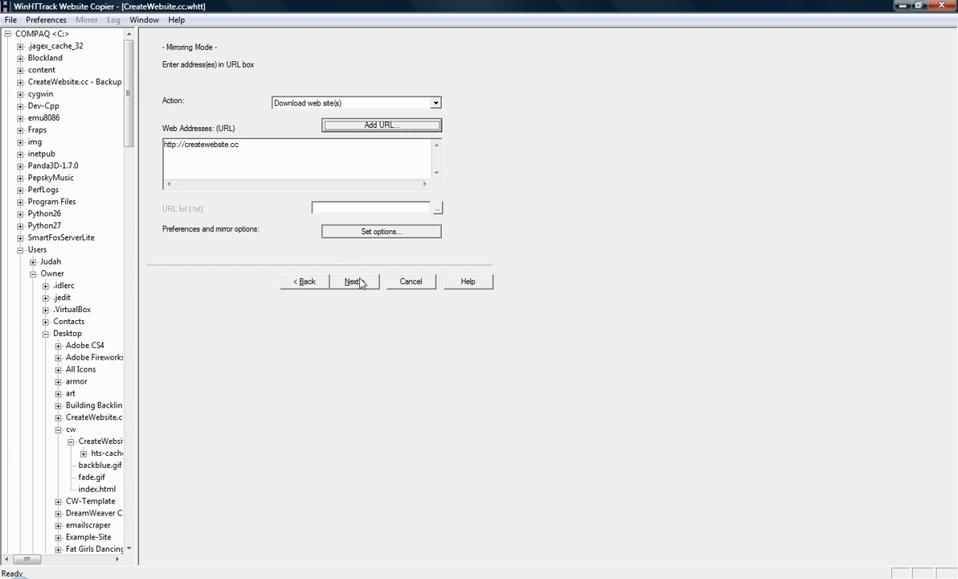
# - Keep the default connection parameters and finish to start mirroring createwebsite.cc
pyautogui.click(354, 281)
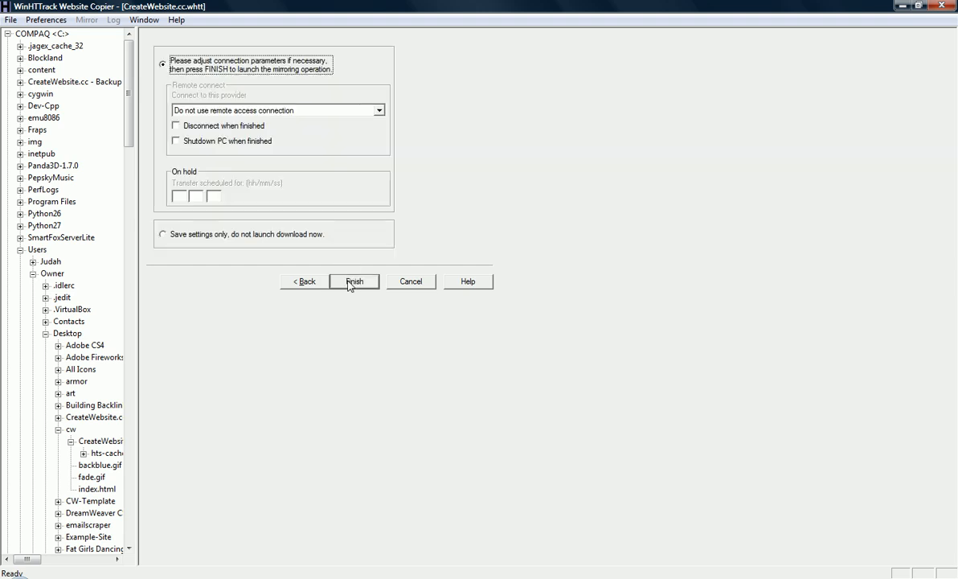
pyautogui.moveTo(458, 212)
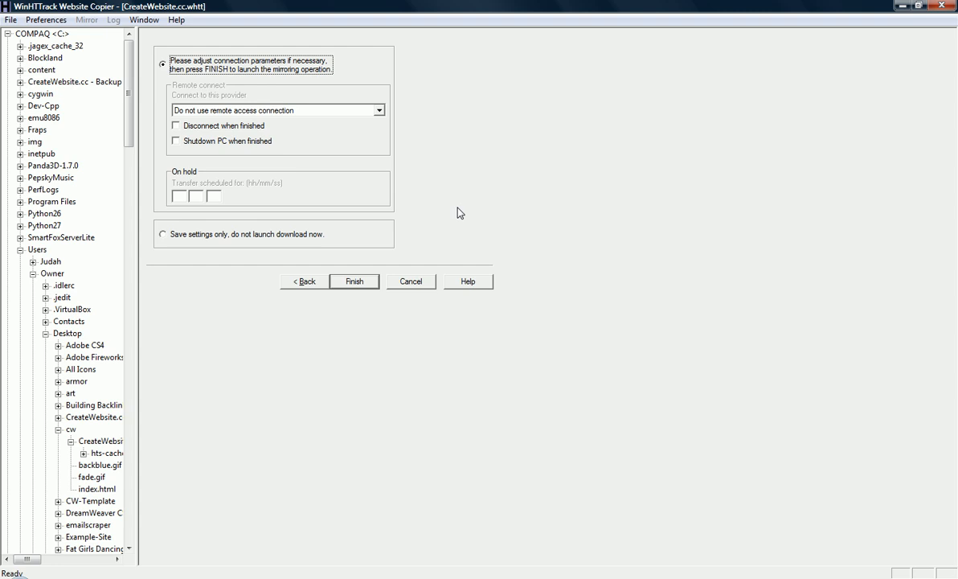
pyautogui.click(353, 281)
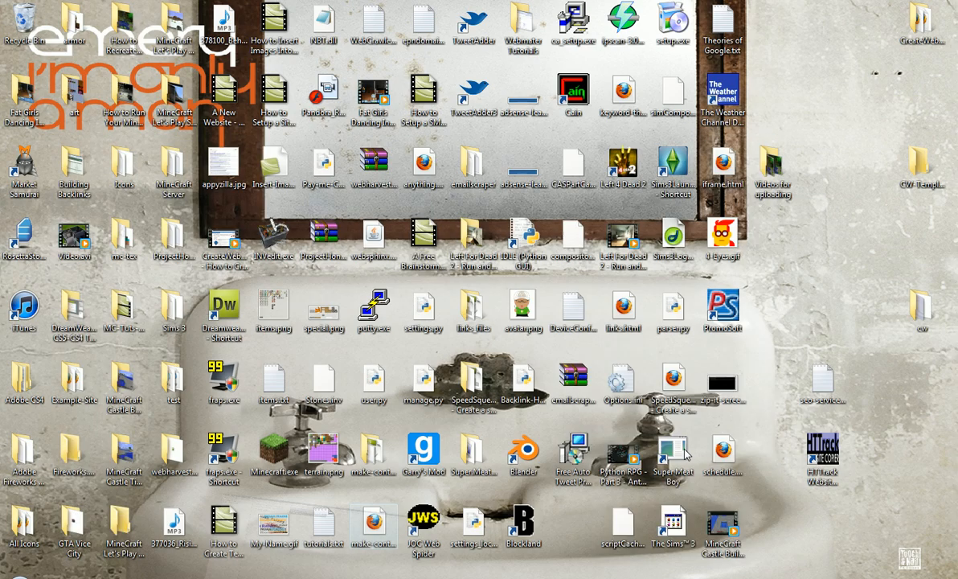
pyautogui.click(822, 307)
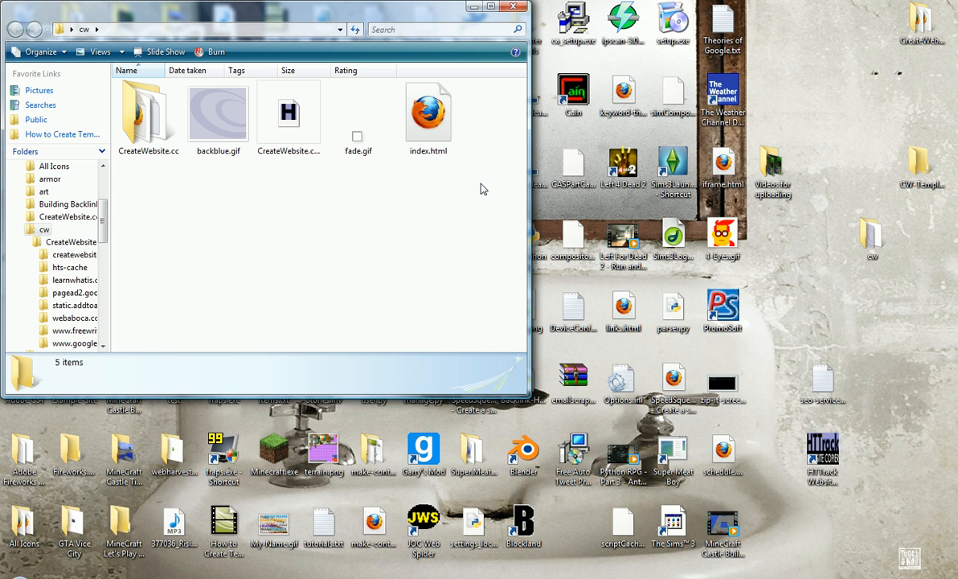
pyautogui.moveTo(457, 205)
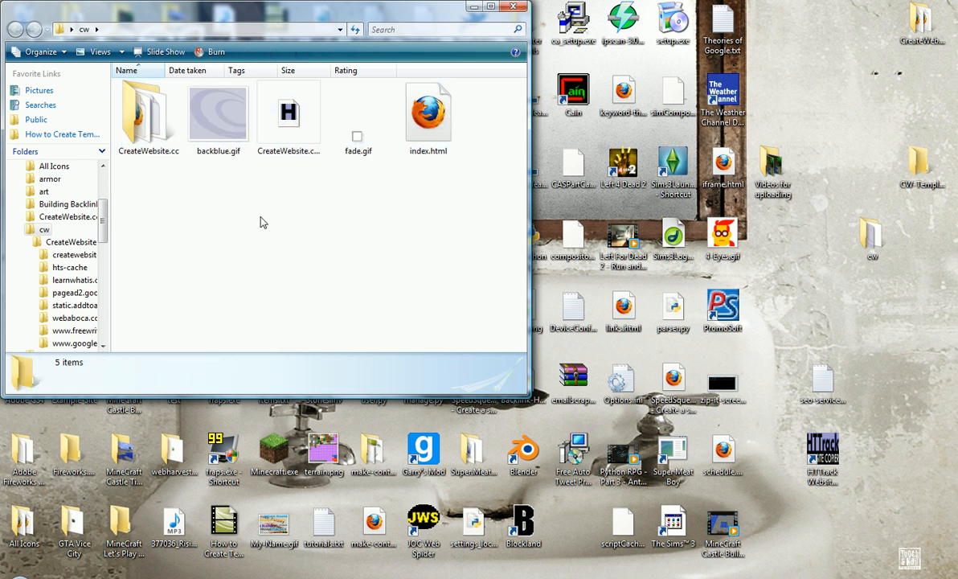
pyautogui.click(148, 112)
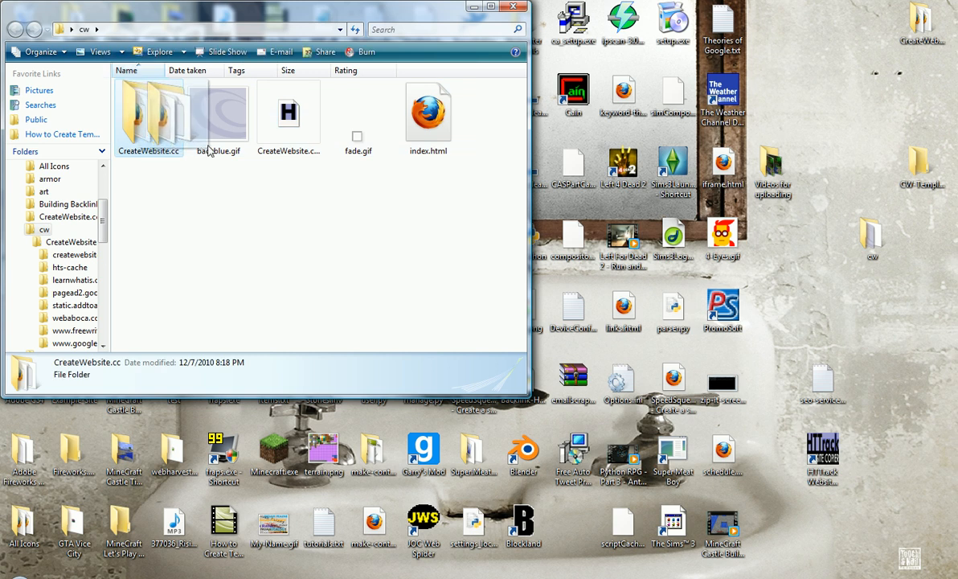
pyautogui.doubleClick(148, 113)
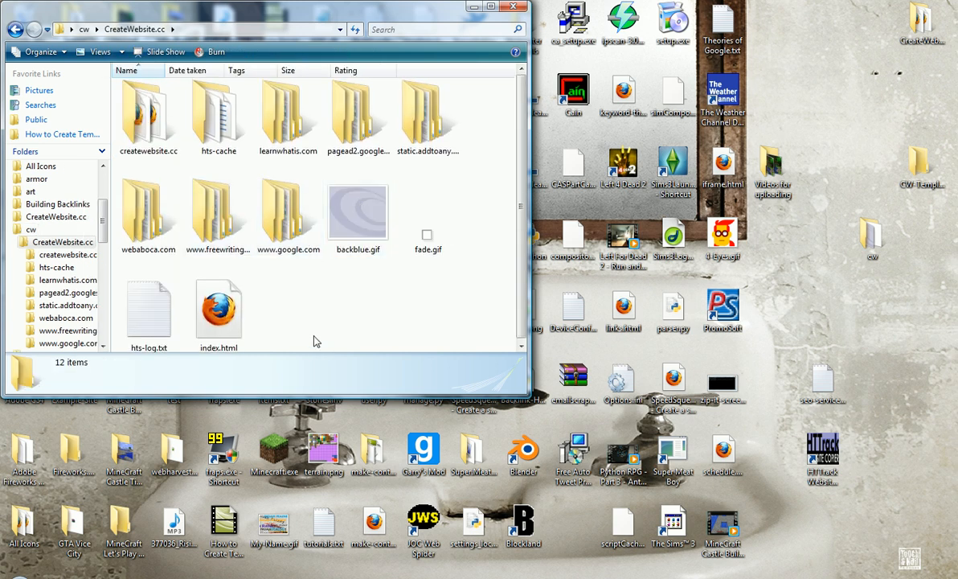
pyautogui.click(218, 211)
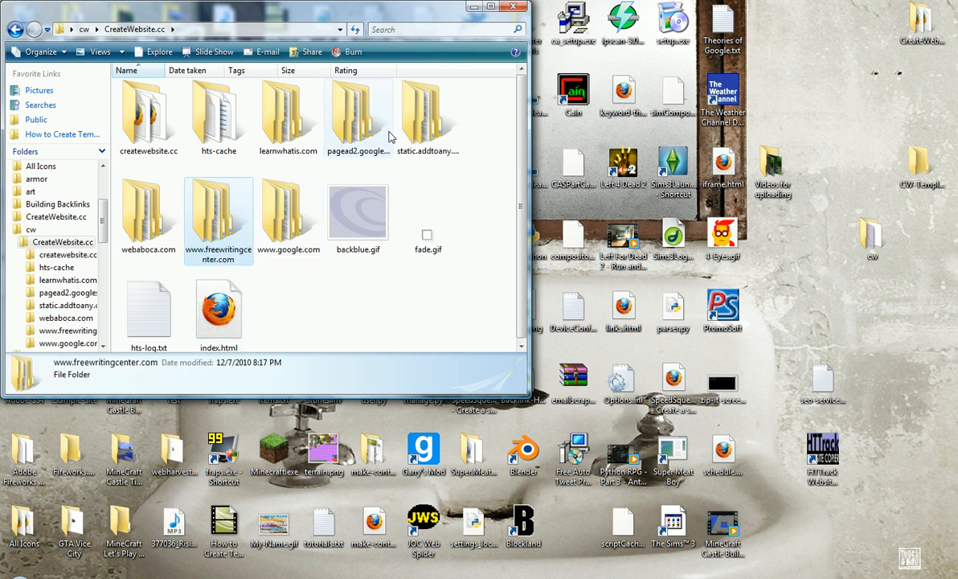
pyautogui.doubleClick(218, 209)
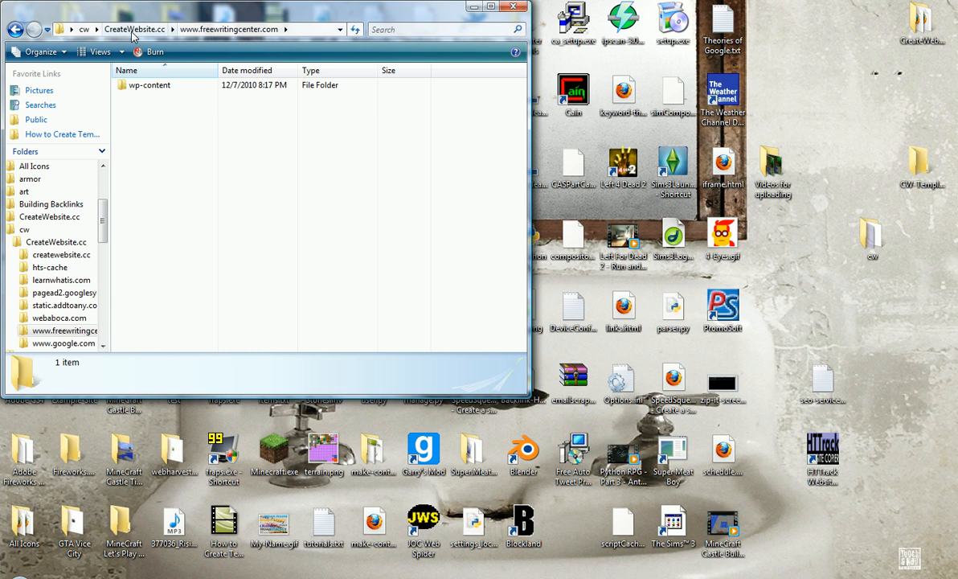
# - Recycle the static.addtoany.com folder, then open the createwebsite.cc site folder
pyautogui.click(133, 26)
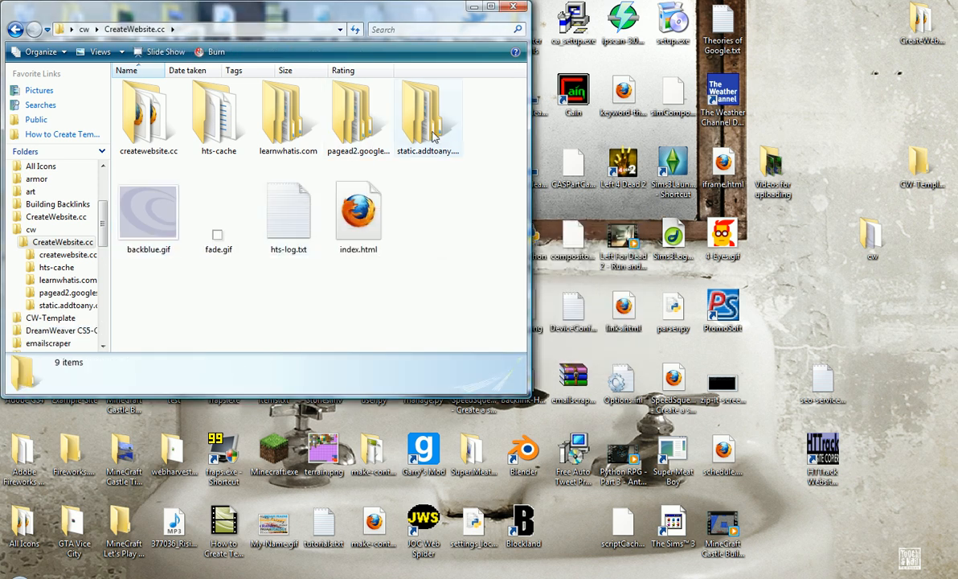
pyautogui.press('Delete')
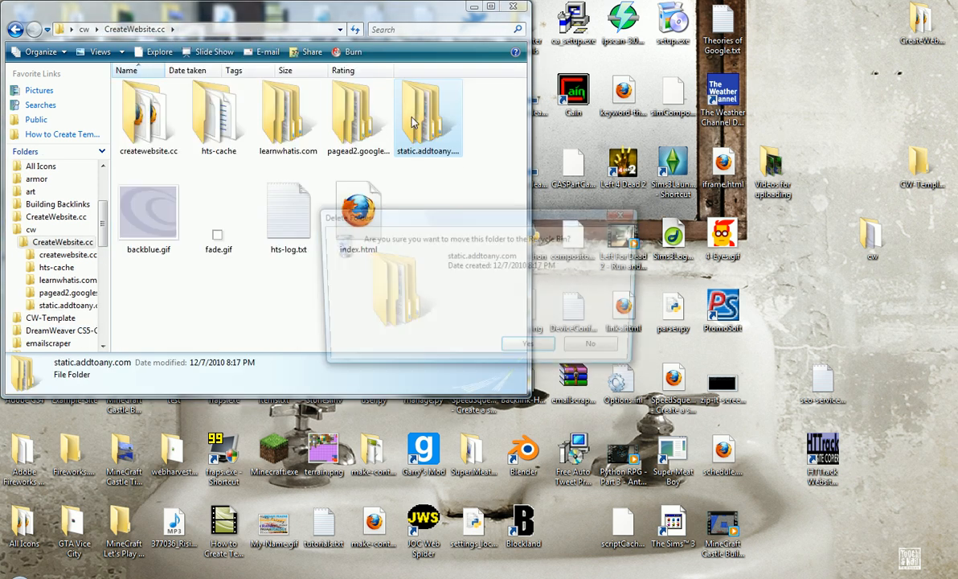
pyautogui.click(527, 343)
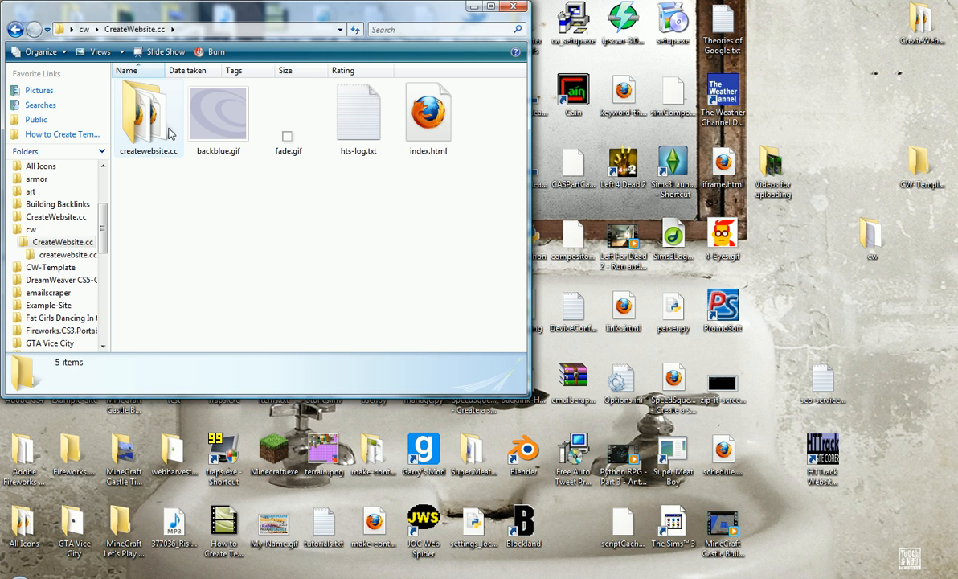
pyautogui.doubleClick(148, 113)
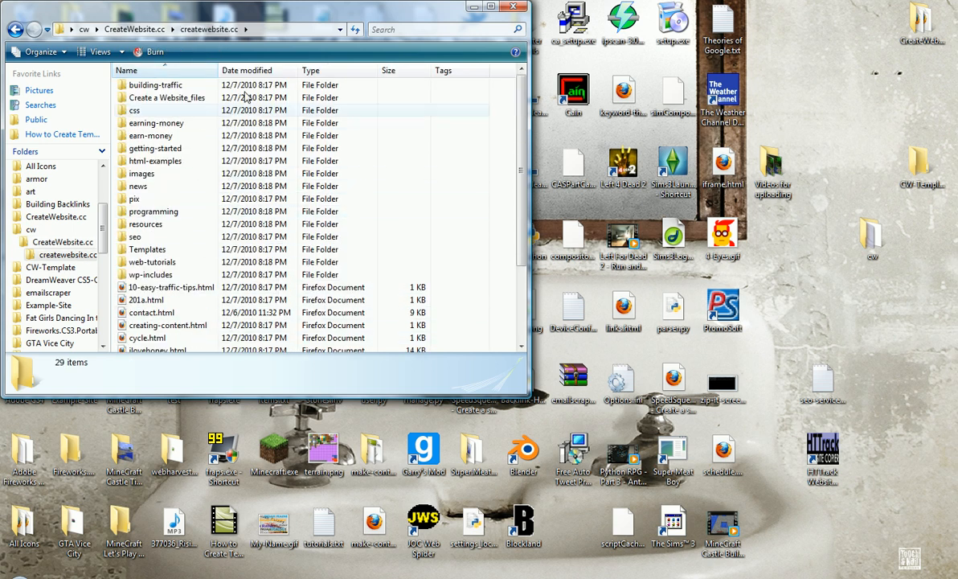
# - Compare the mirror with the original 15-item CreateWebsite.cc folder, then close both windows
pyautogui.scroll(-3)
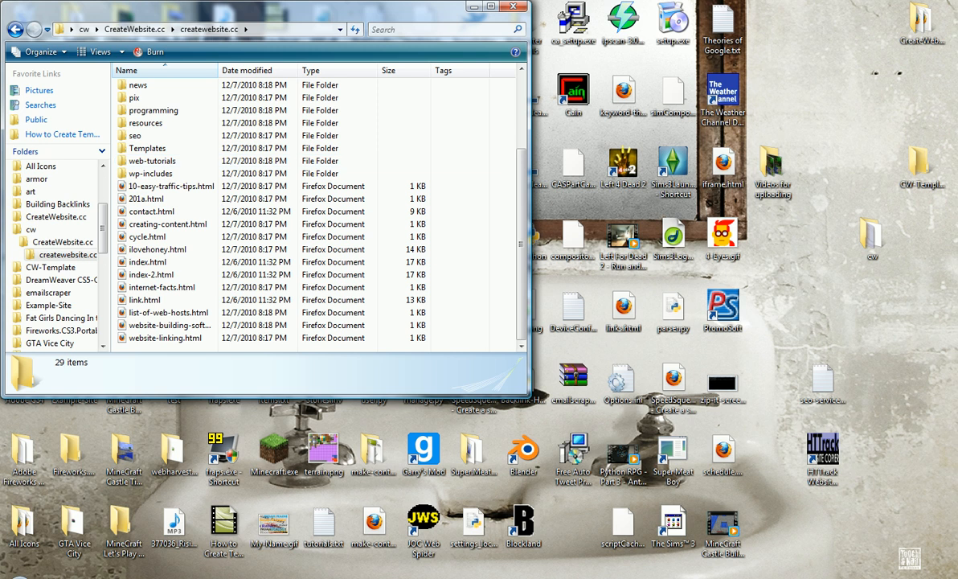
pyautogui.click(915, 28)
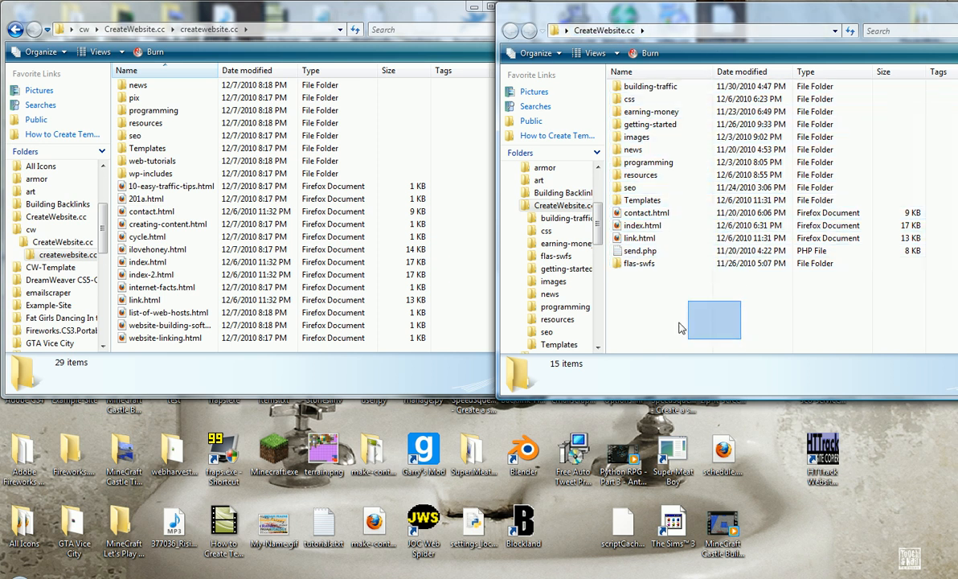
pyautogui.click(152, 249)
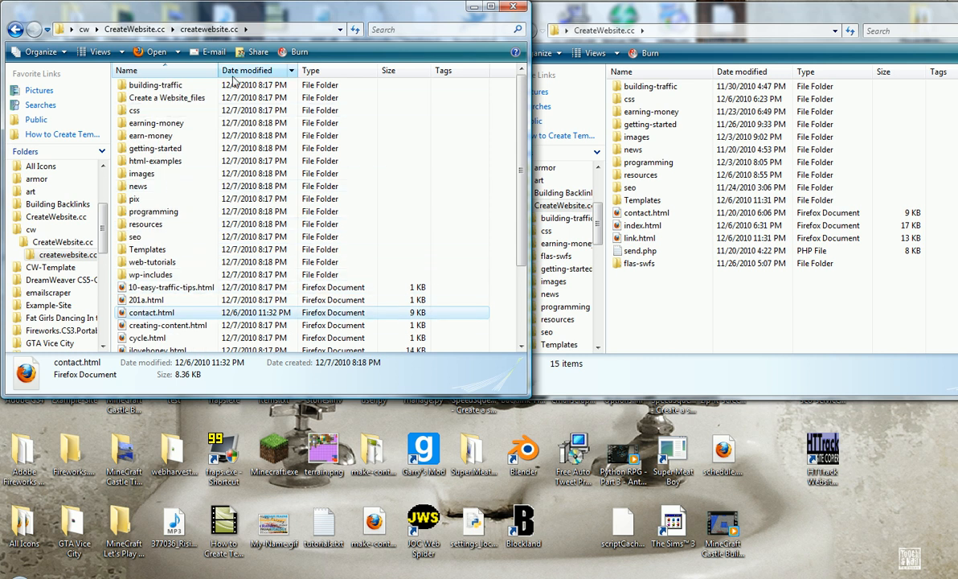
pyautogui.click(169, 97)
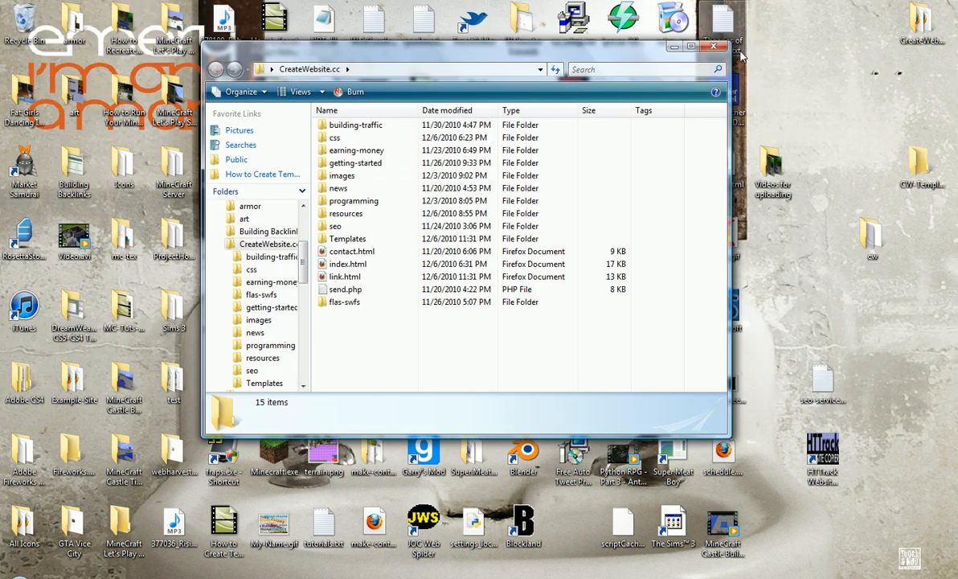
pyautogui.click(714, 46)
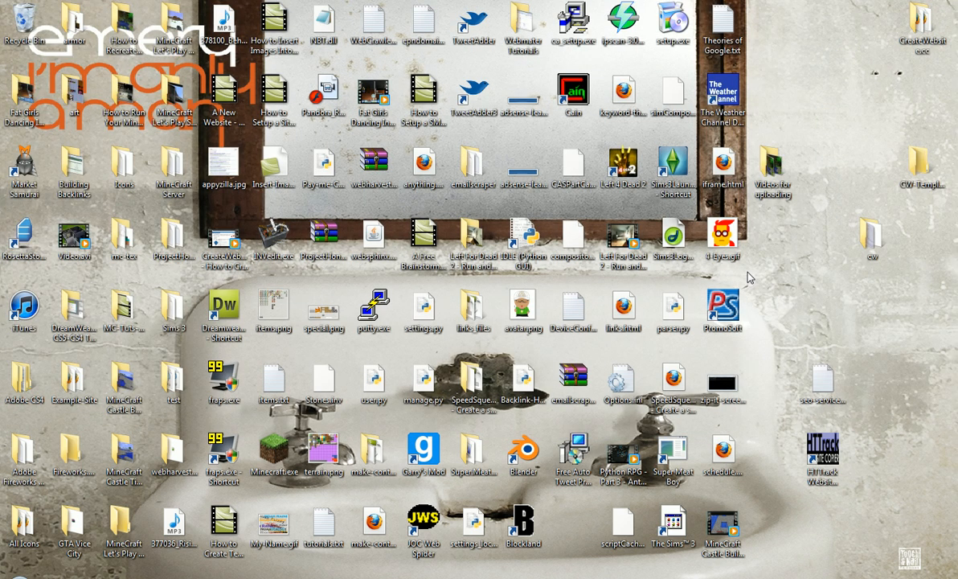
# - Relaunch WinHTTrack, take a new ghsdgh project to mirroring mode, and open Set options
pyautogui.doubleClick(822, 450)
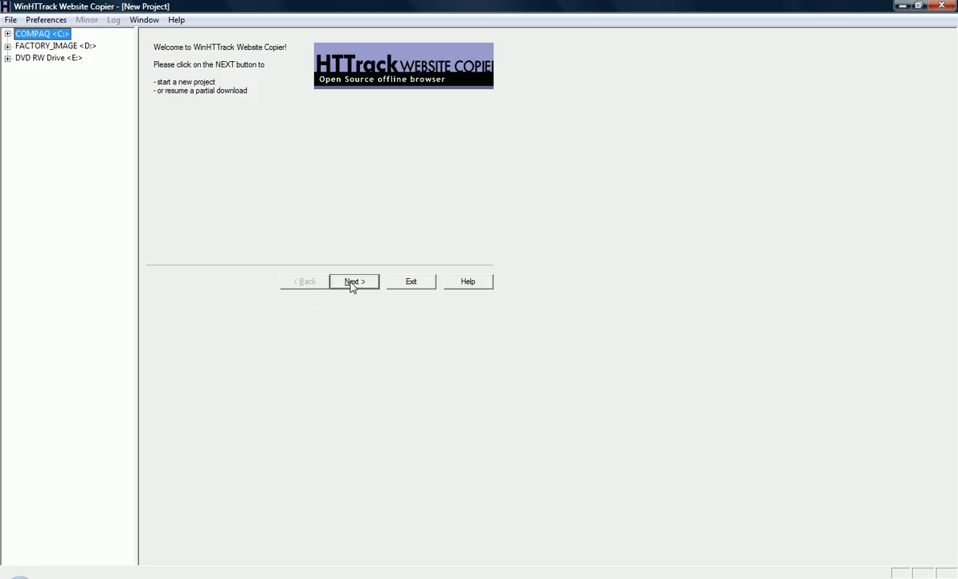
pyautogui.moveTo(400, 275)
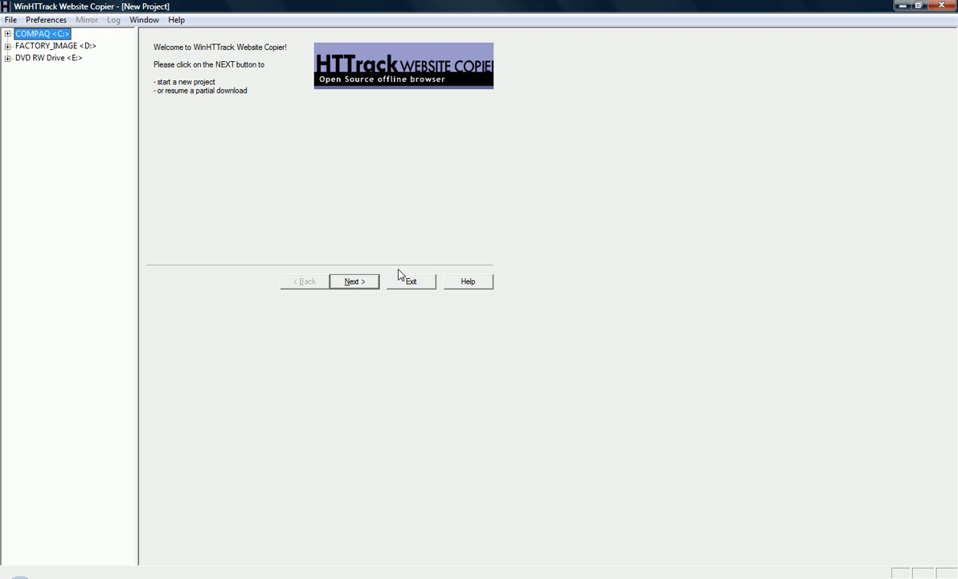
pyautogui.click(354, 281)
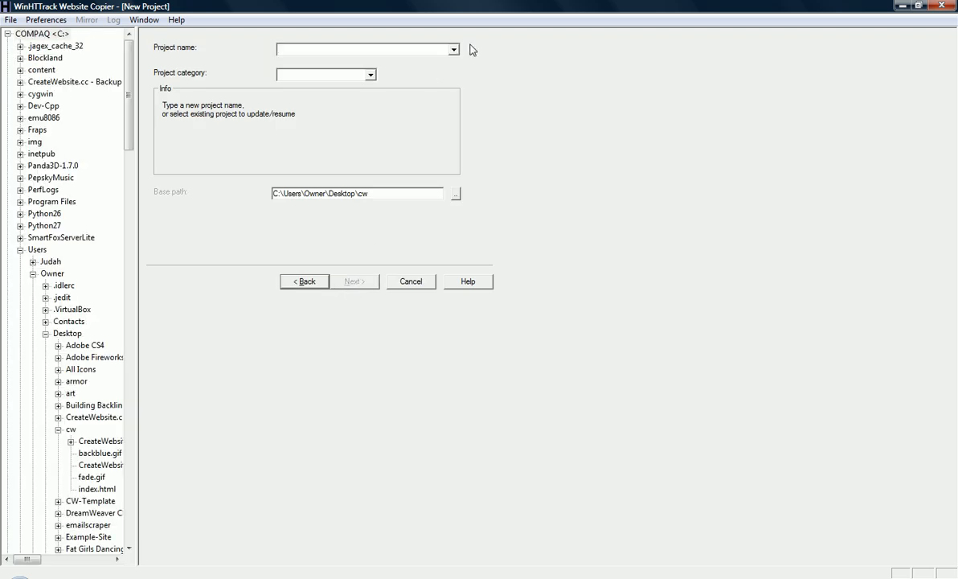
pyautogui.moveTo(360, 285)
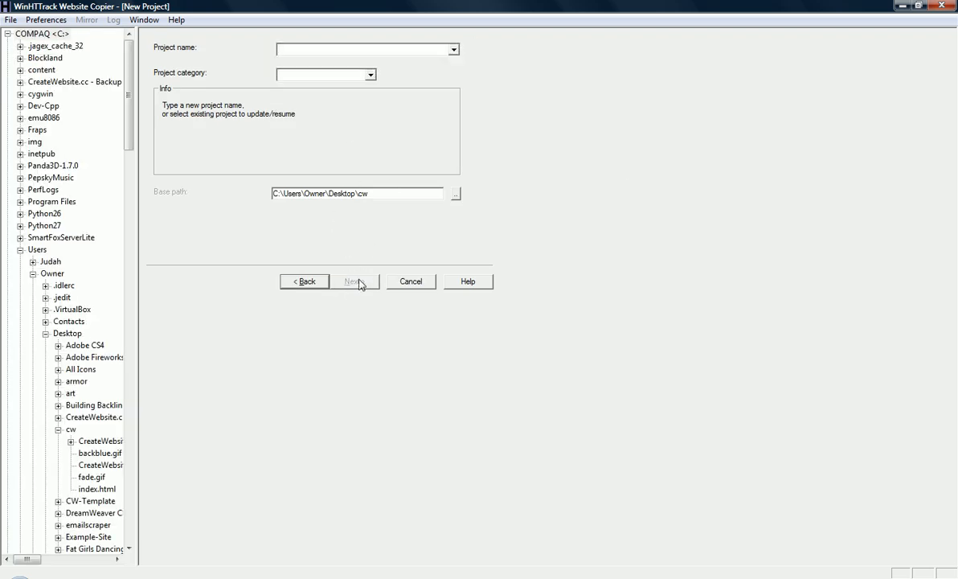
pyautogui.click(353, 280)
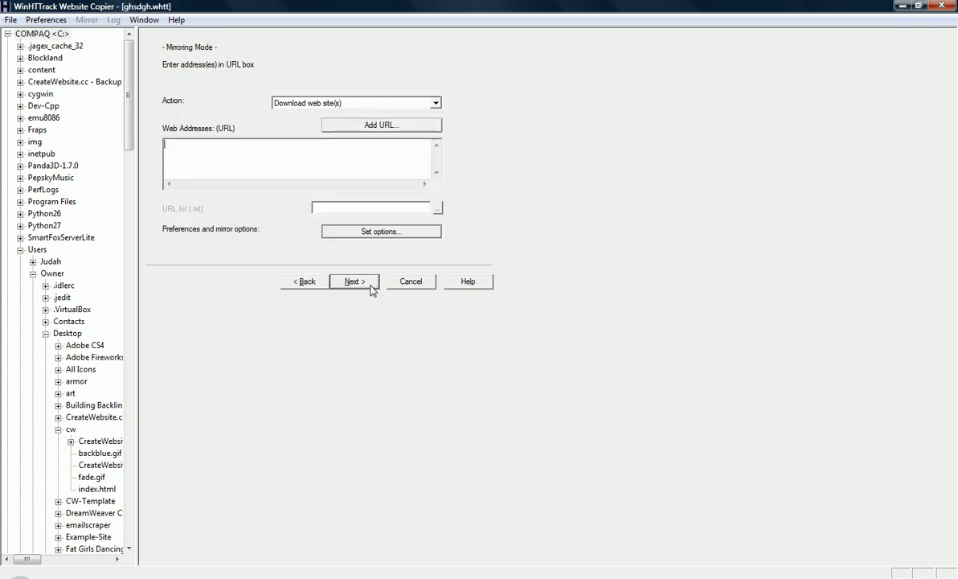
pyautogui.click(380, 231)
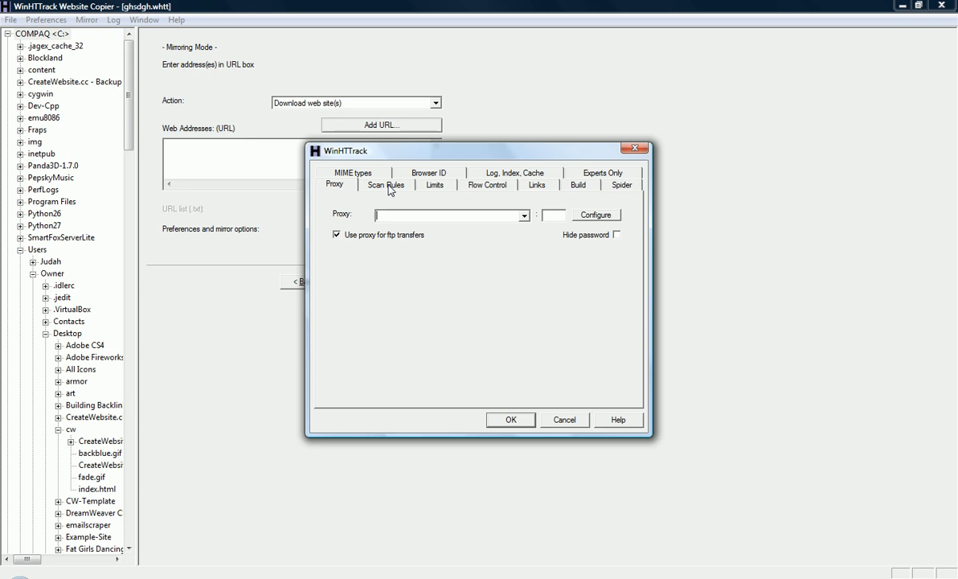
# - Browse the Limits, Links, Build and Spider tabs of the mirror options
pyautogui.click(386, 184)
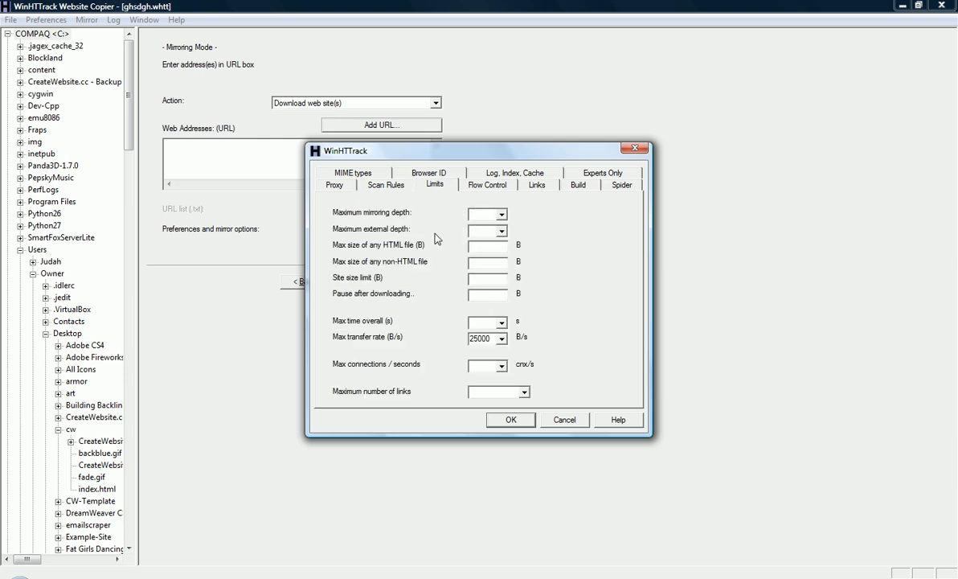
pyautogui.click(500, 214)
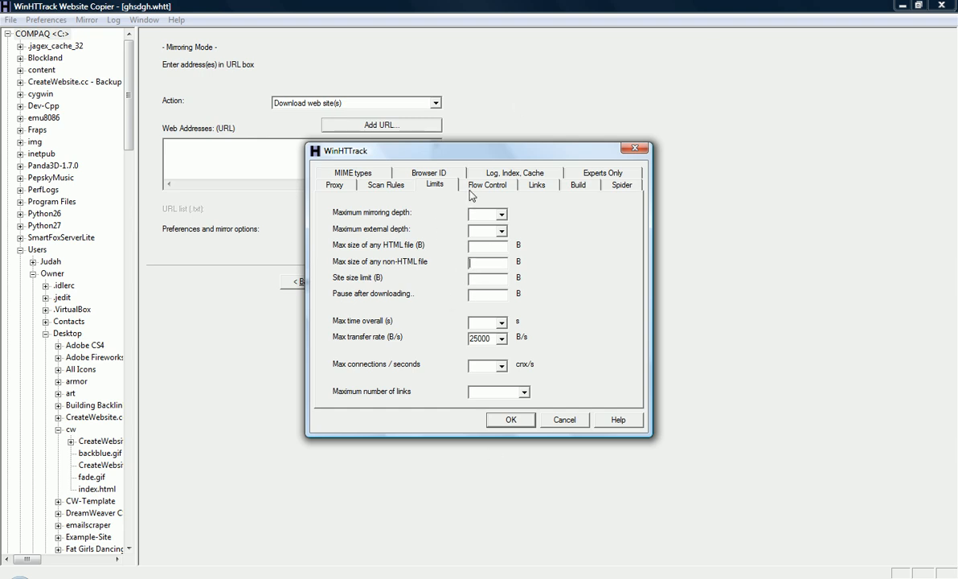
pyautogui.click(536, 185)
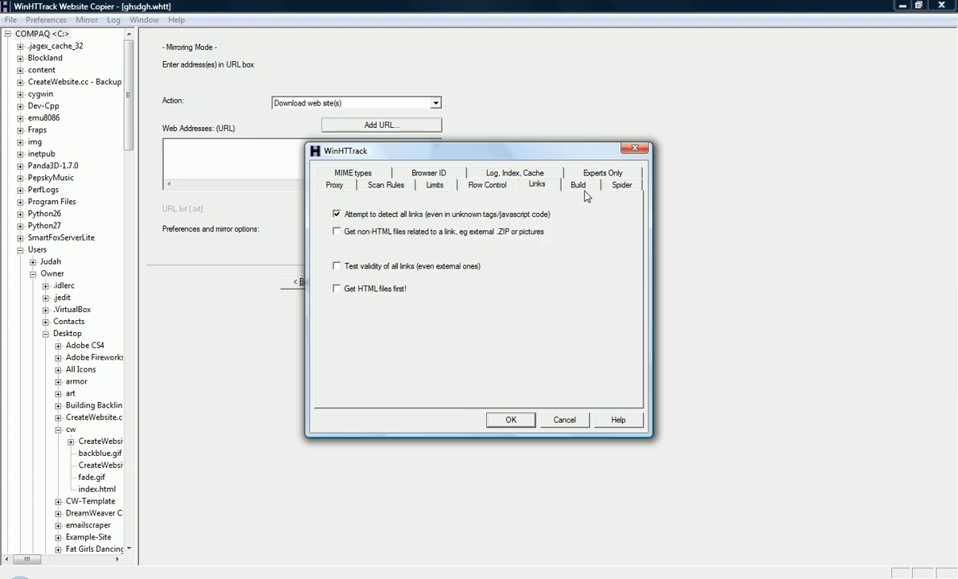
pyautogui.click(576, 185)
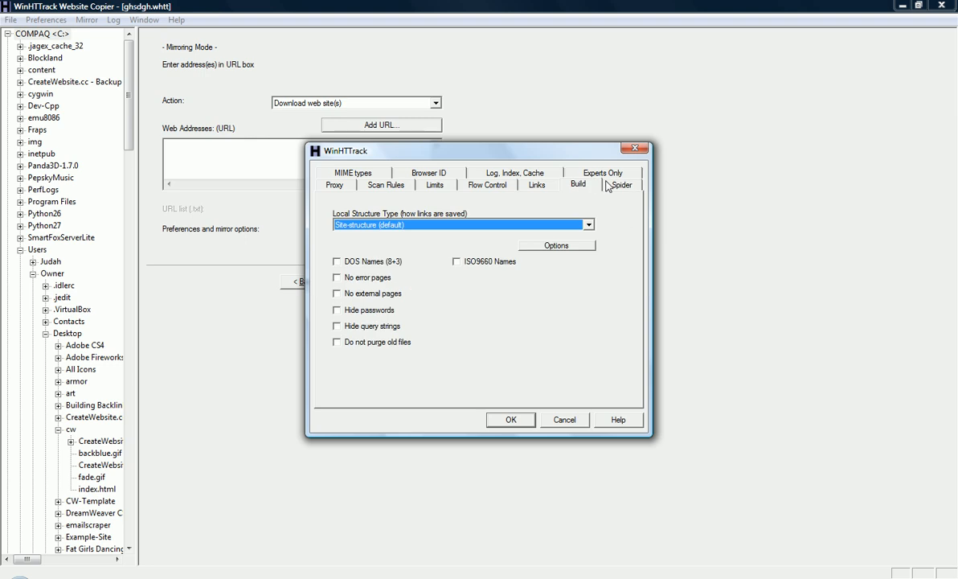
pyautogui.click(622, 185)
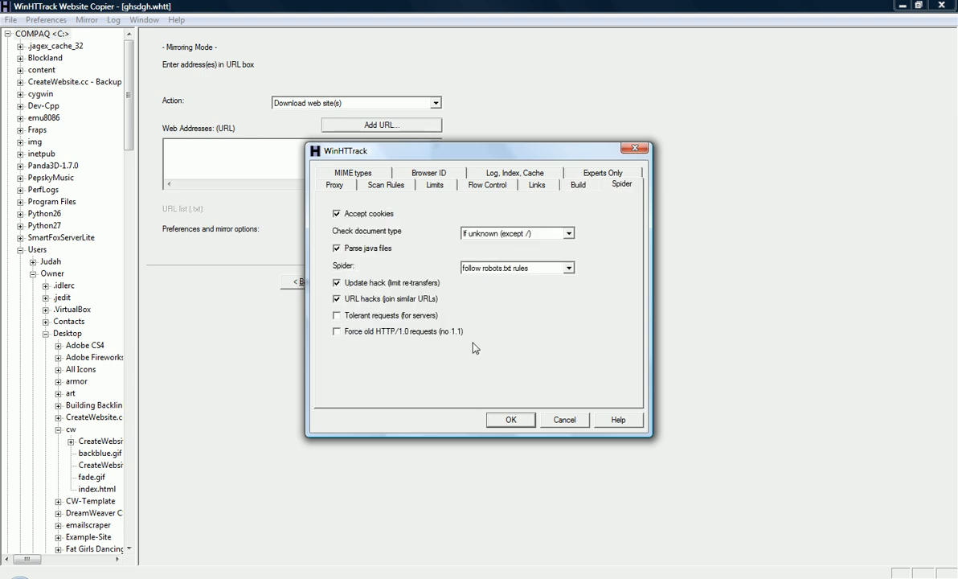
# - Keep the Spider robots.txt setting on 'follow robots.txt rules'
pyautogui.click(568, 268)
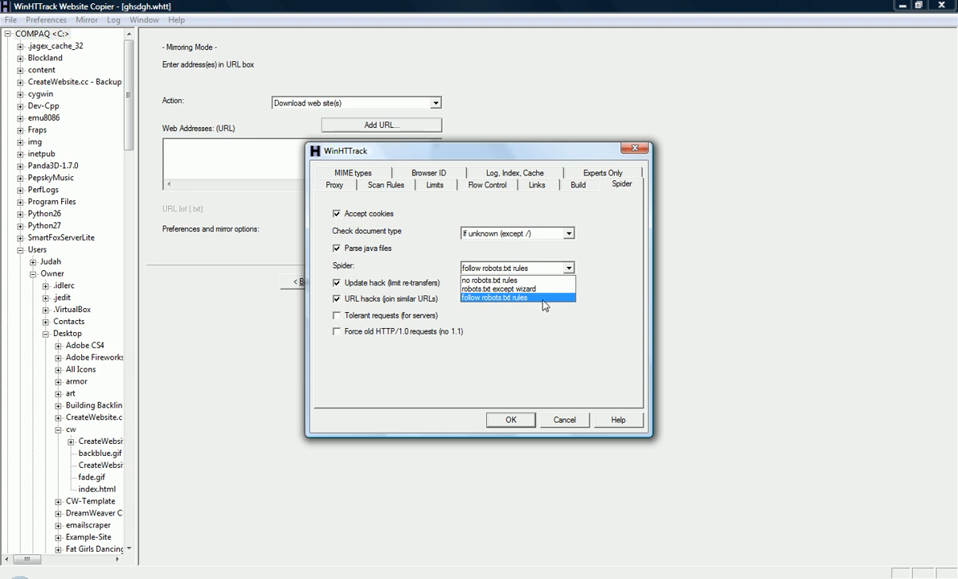
pyautogui.click(492, 297)
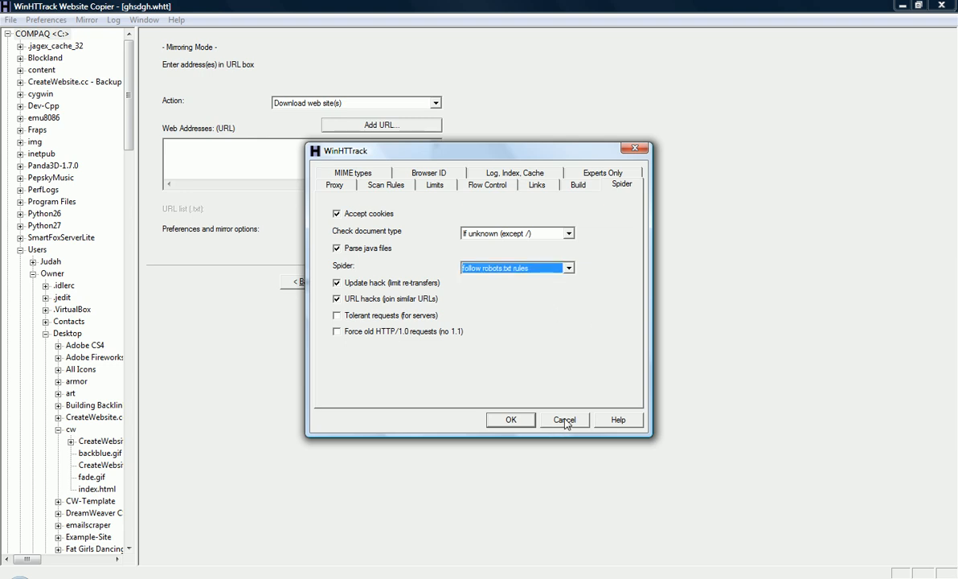
pyautogui.moveTo(552, 334)
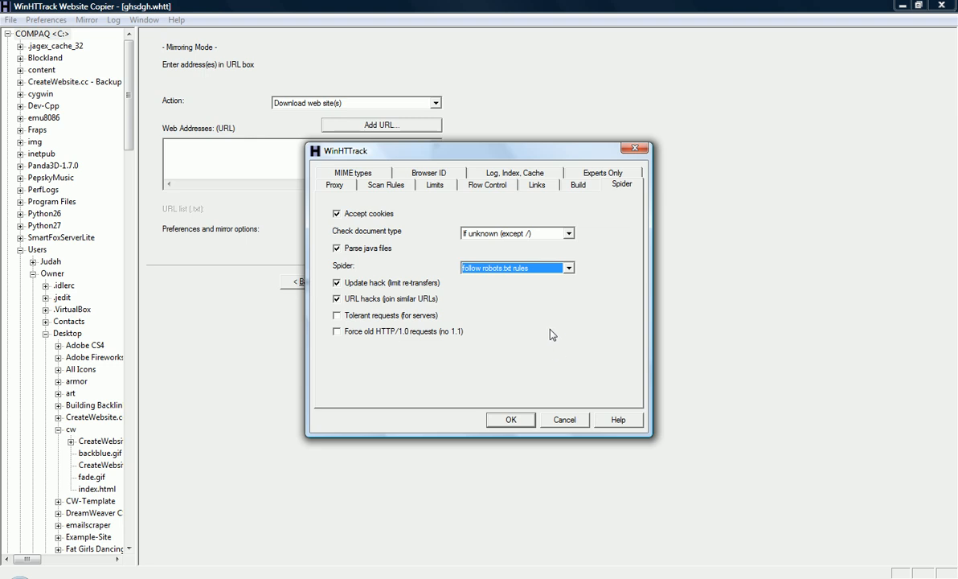
pyautogui.moveTo(594, 309)
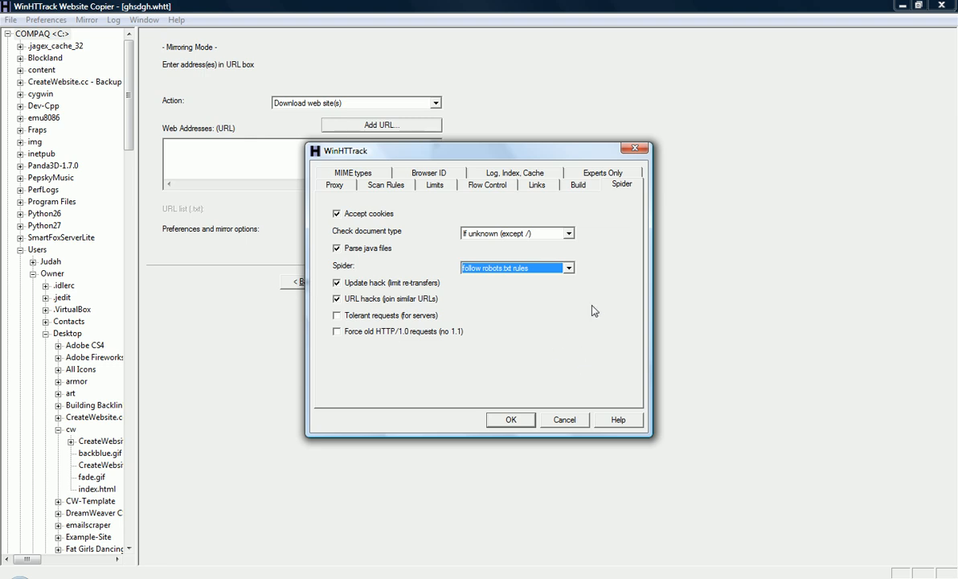
pyautogui.click(565, 268)
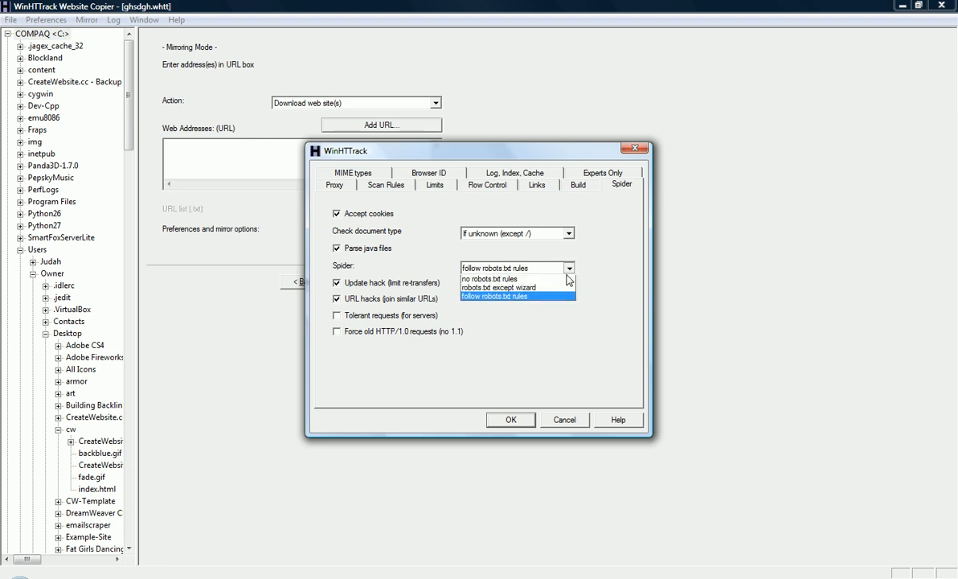
pyautogui.click(489, 280)
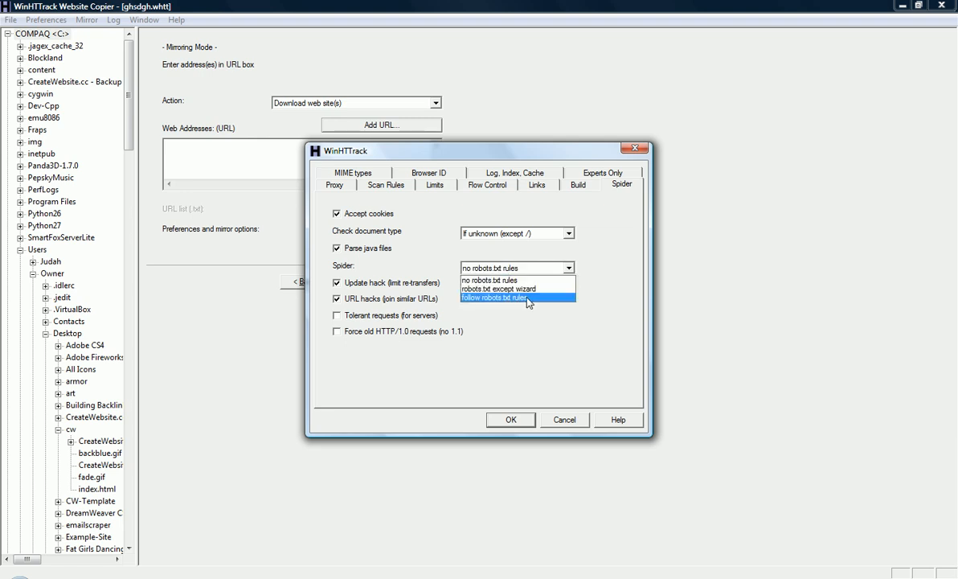
pyautogui.click(512, 300)
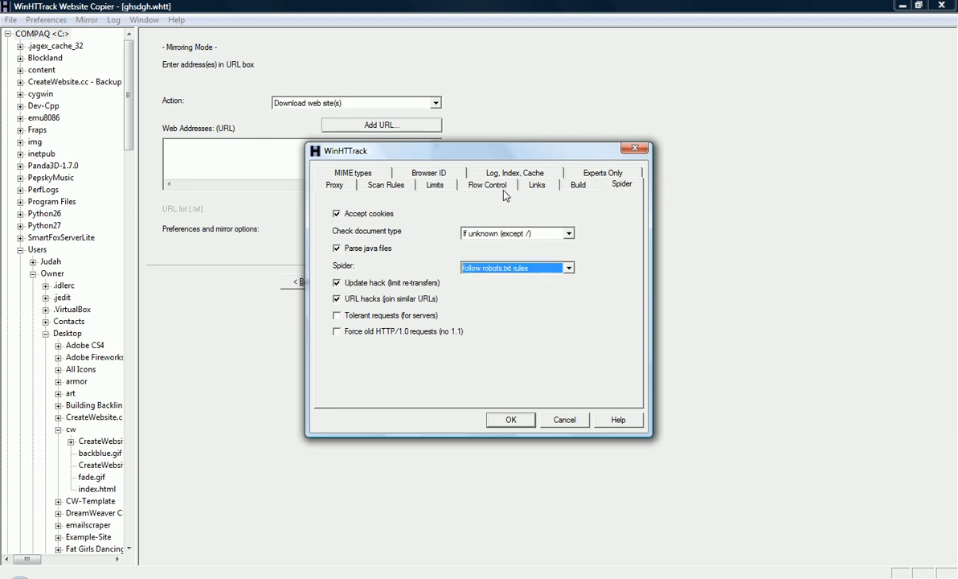
# - Close the options, exit WinHTTrack and decline saving the ghsdgh project
pyautogui.click(434, 184)
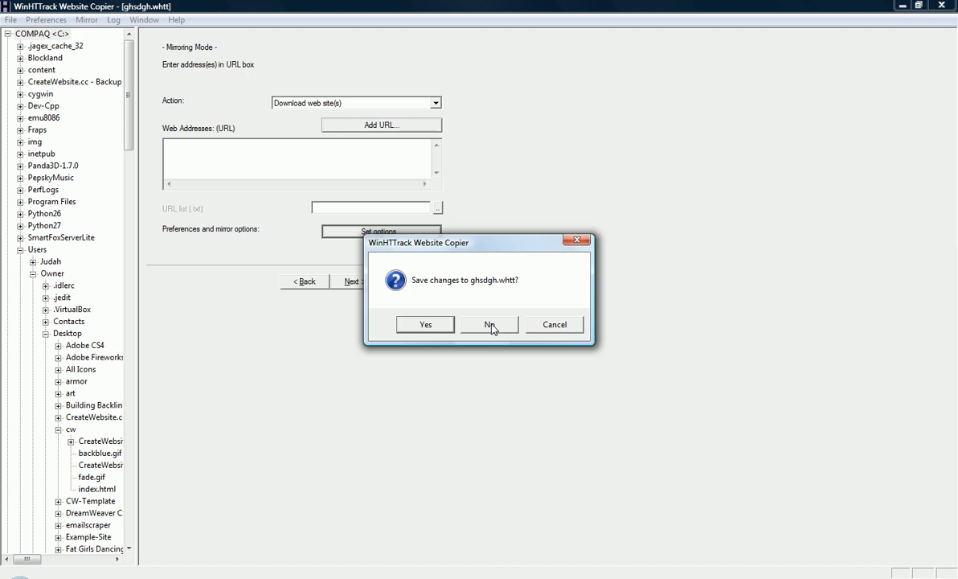
pyautogui.click(490, 324)
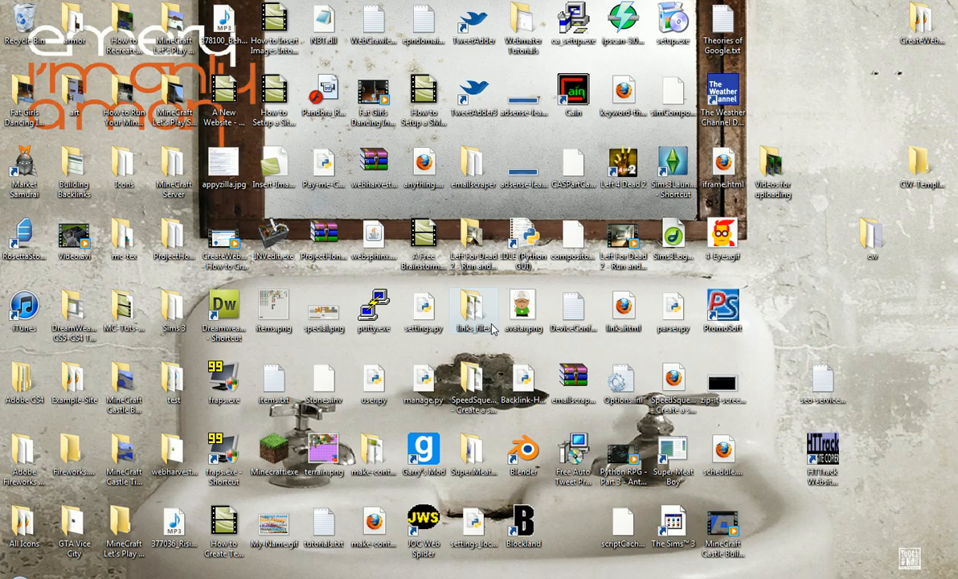